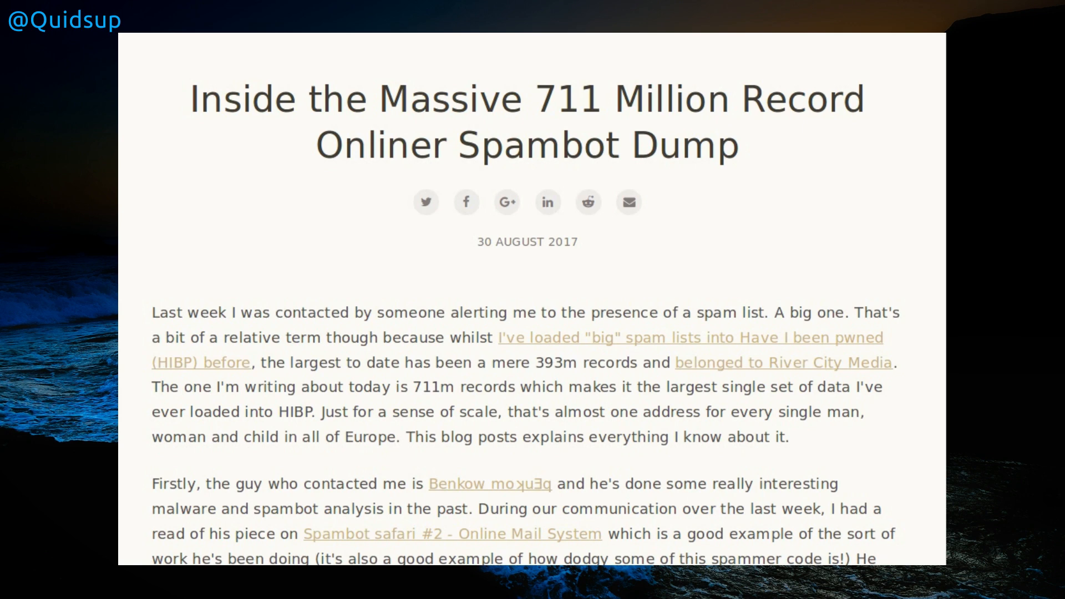
Scroll the Onliner Spambot post past the obfuscated directory listing to the explanation of hidden details
scroll(down, 3)
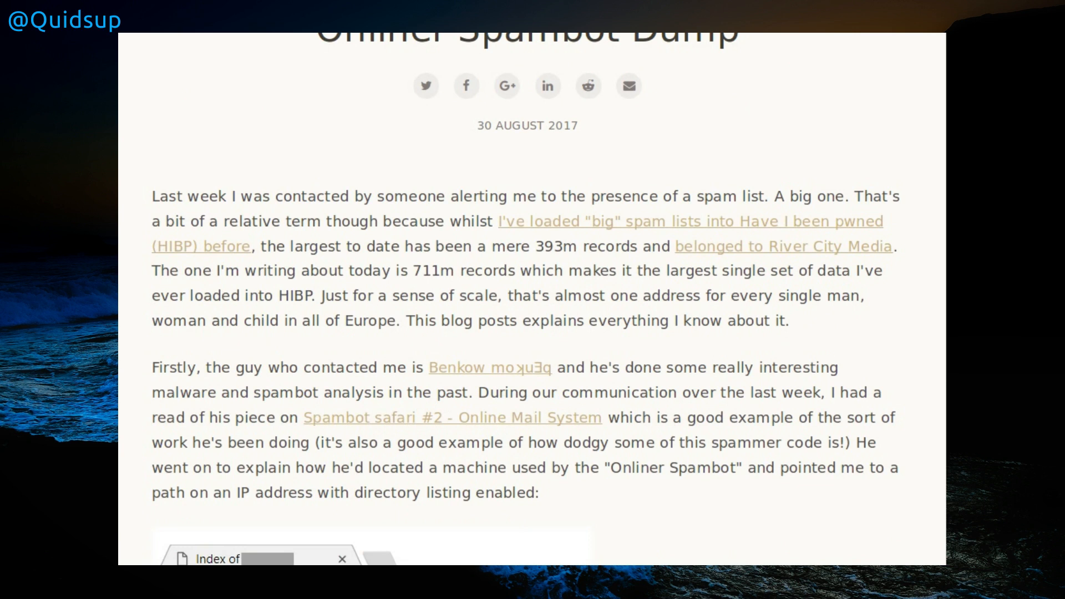
scroll(down, 3)
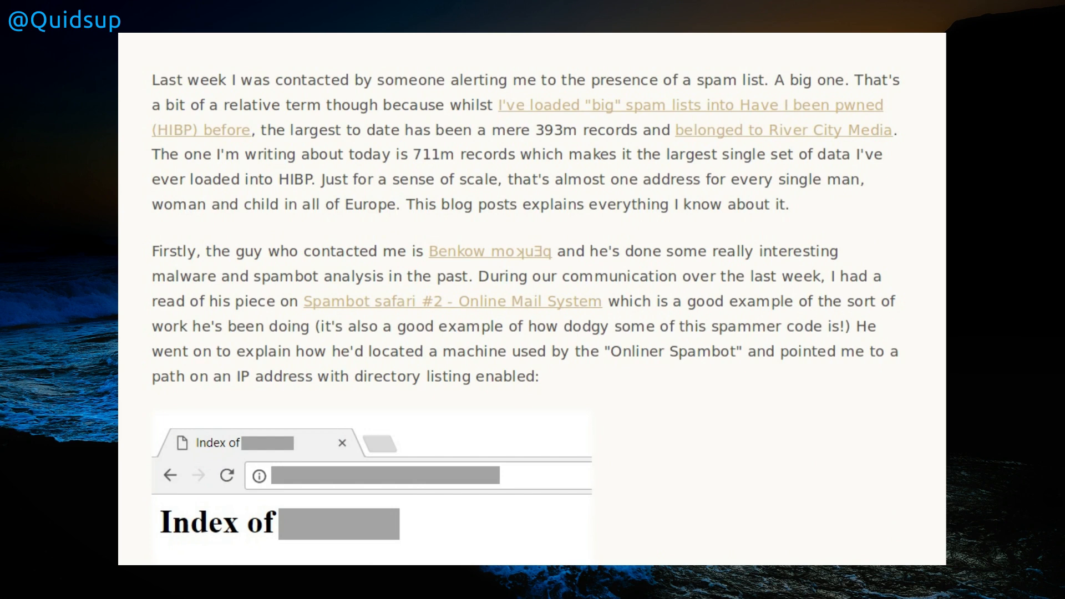
scroll(down, 3)
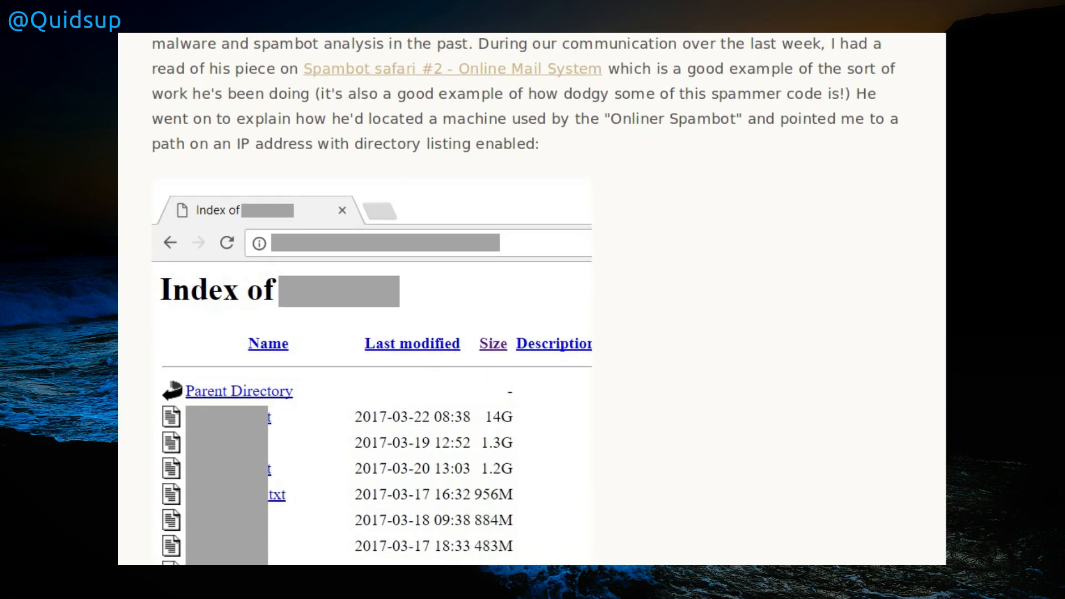
scroll(down, 3)
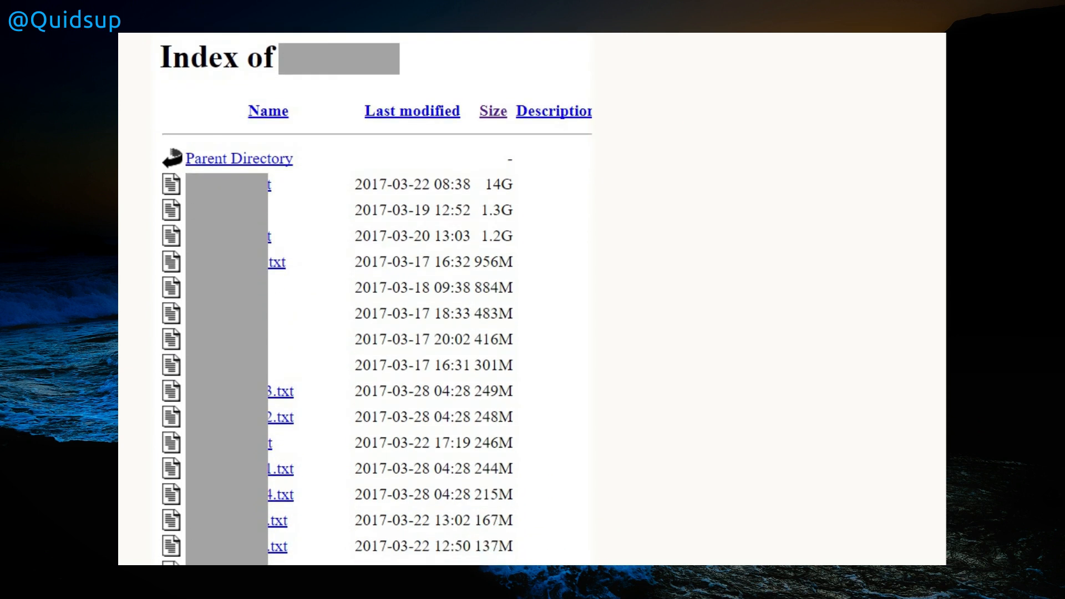
scroll(down, 3)
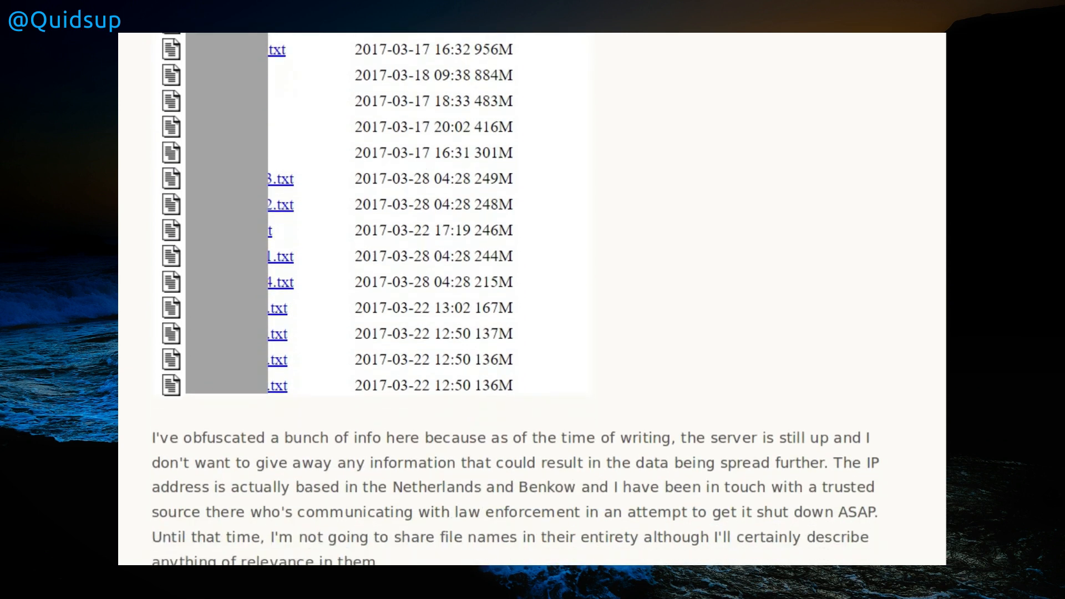
scroll(down, 3)
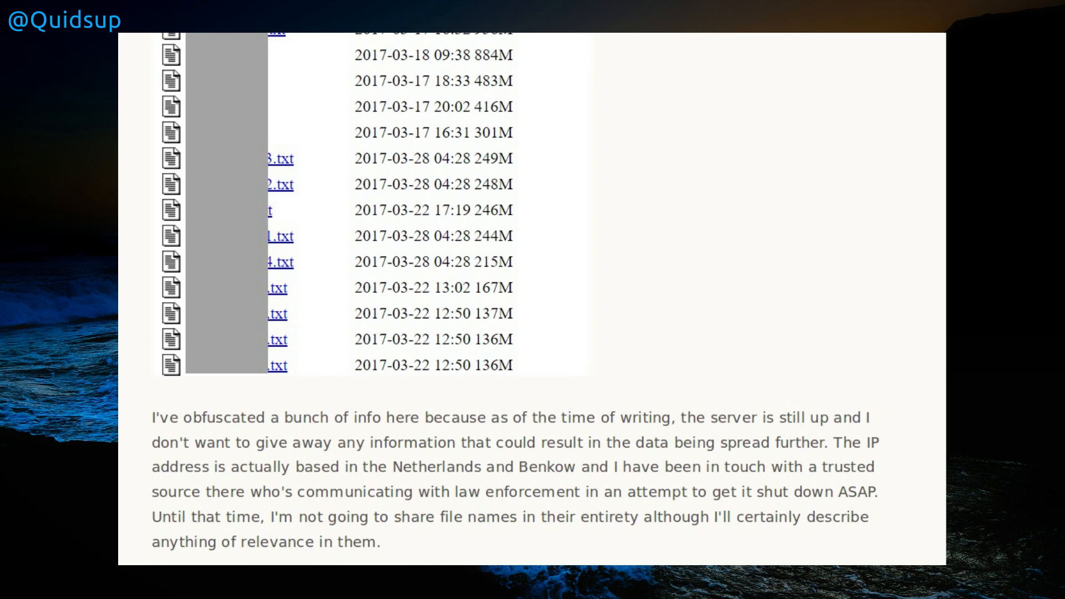
Scroll past the Roads and Maritime Services rows and E-Toll email to the SMTP credential samples
scroll(down, 3)
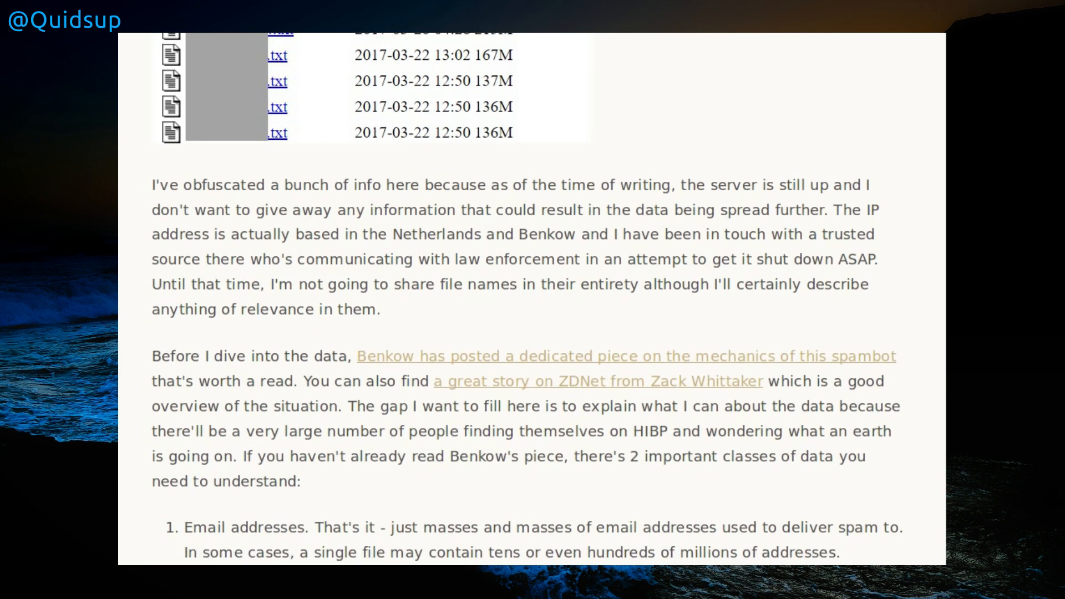
scroll(down, 3)
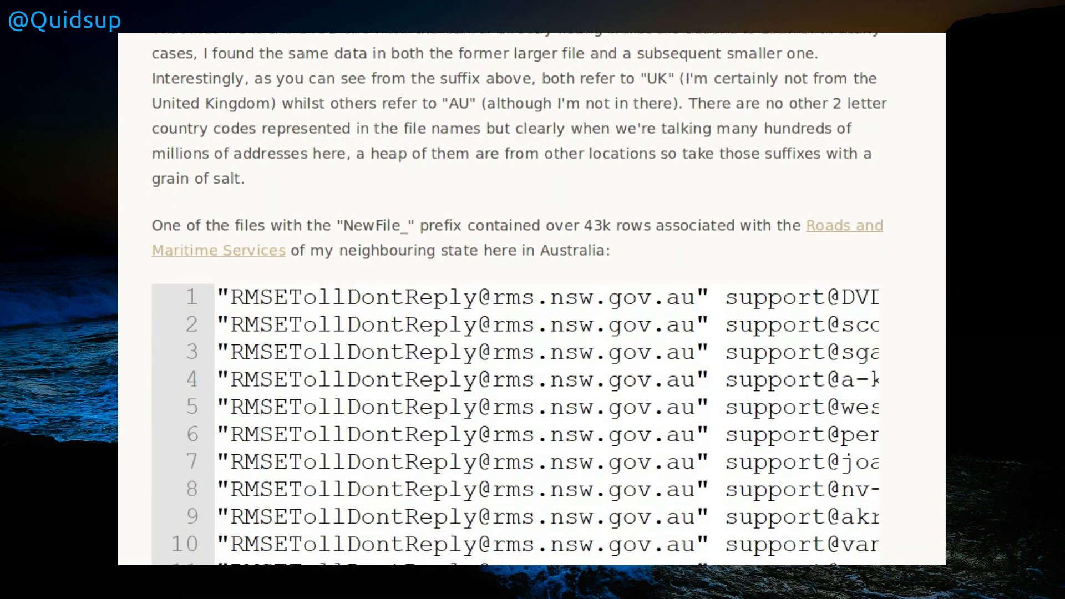
scroll(down, 3)
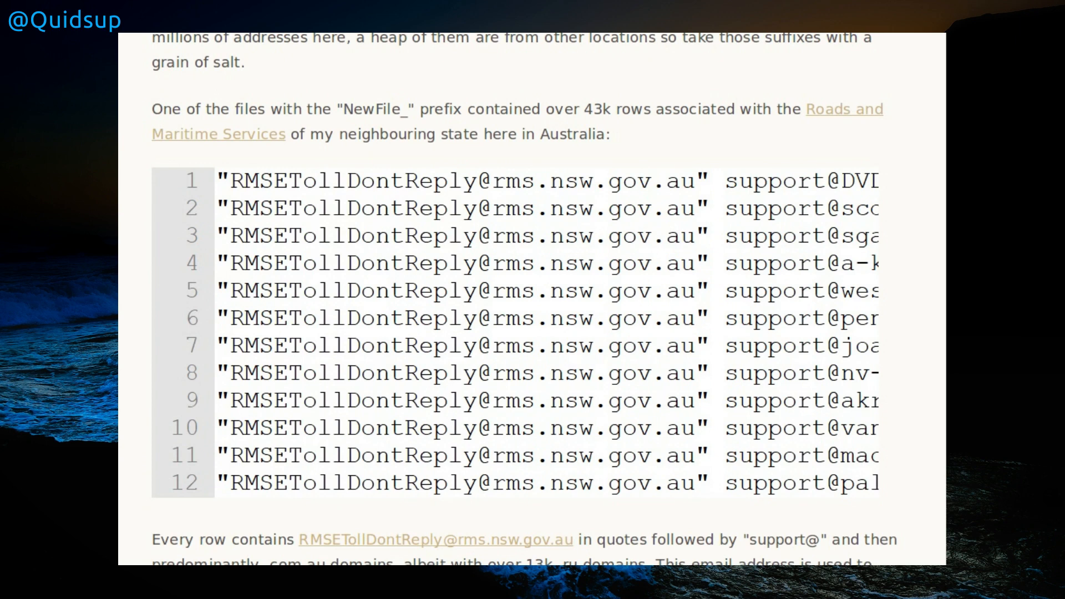
scroll(down, 3)
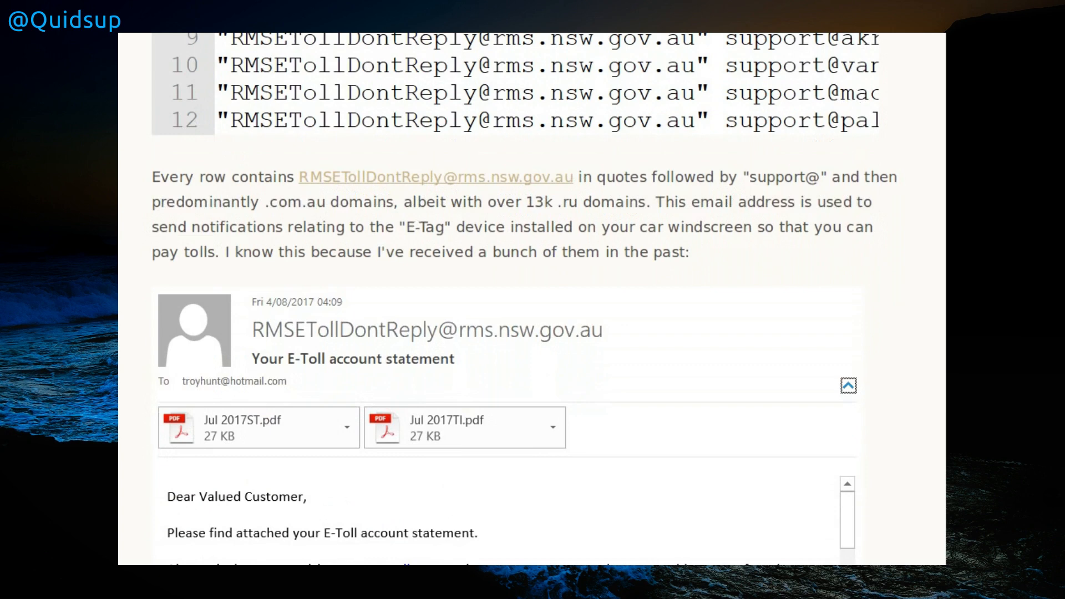
scroll(down, 3)
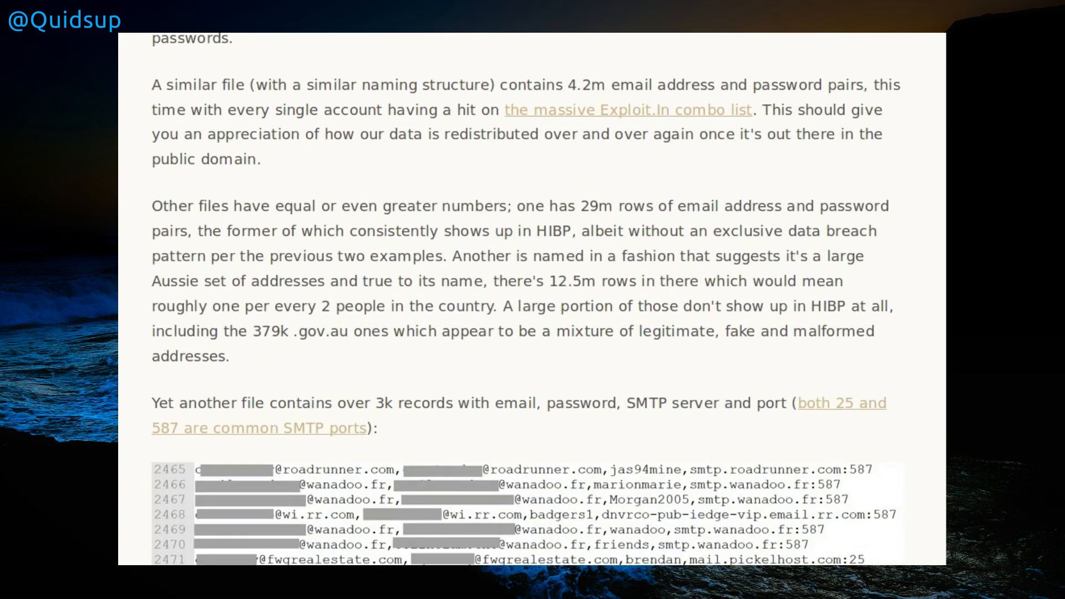
scroll(down, 3)
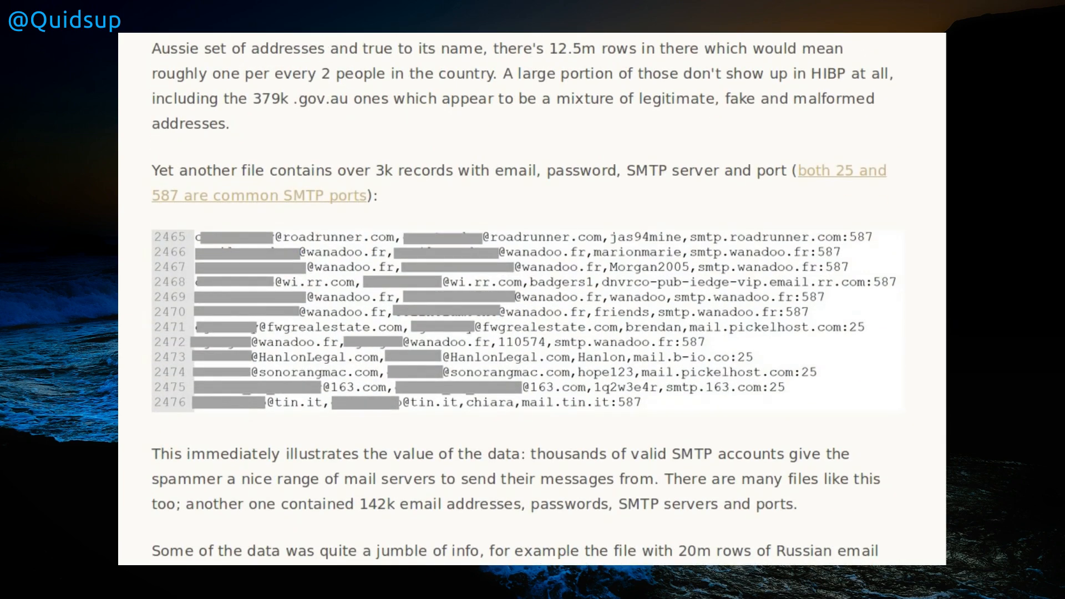
scroll(down, 3)
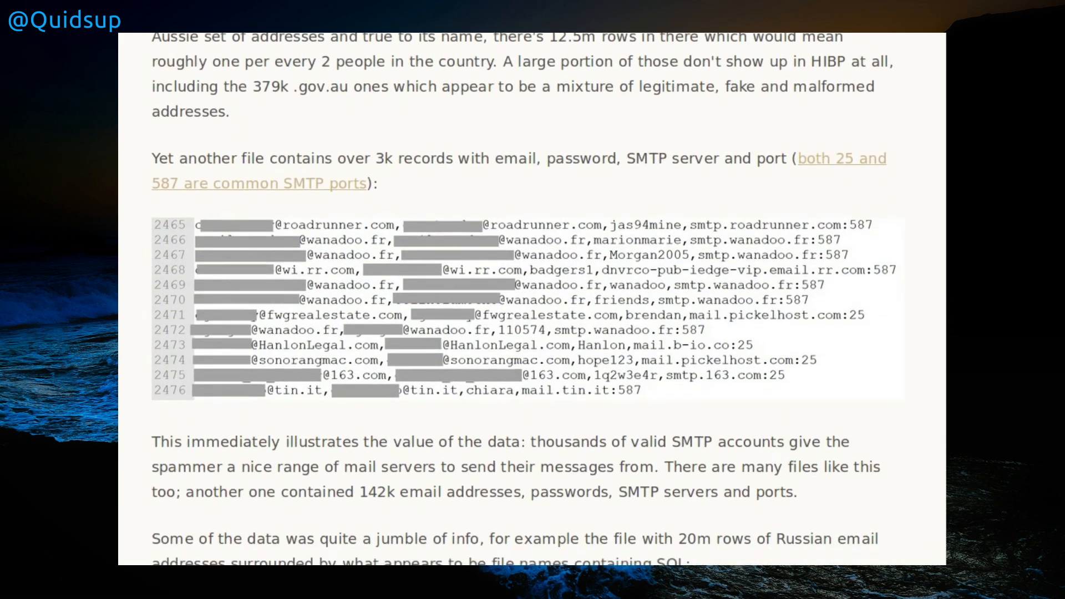
scroll(down, 3)
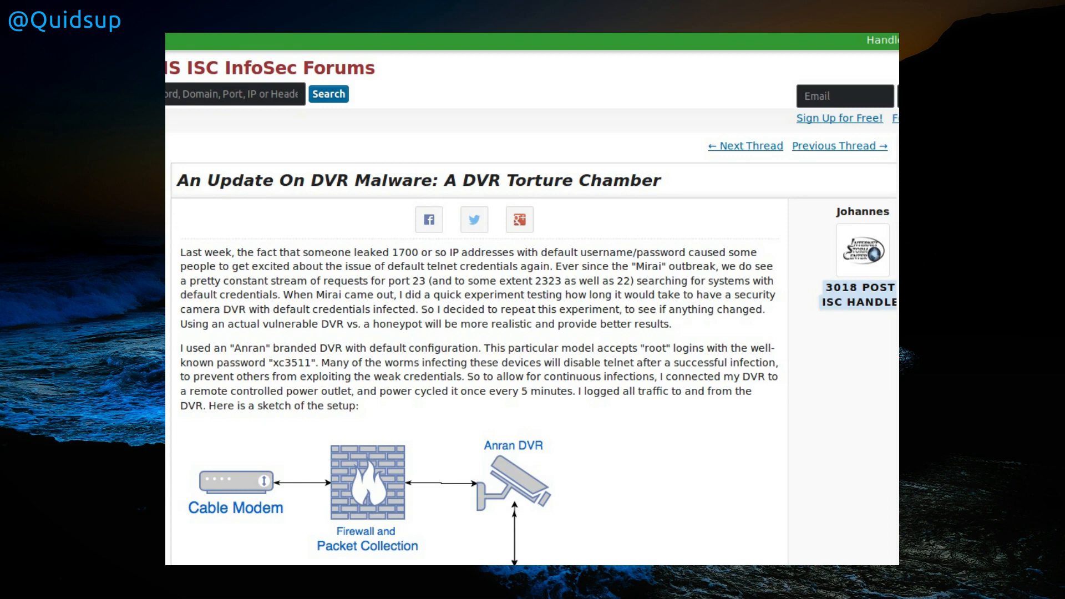
Scroll the DVR malware diary to the sketch of modem, firewall, DVR and remote power controller
scroll(down, 3)
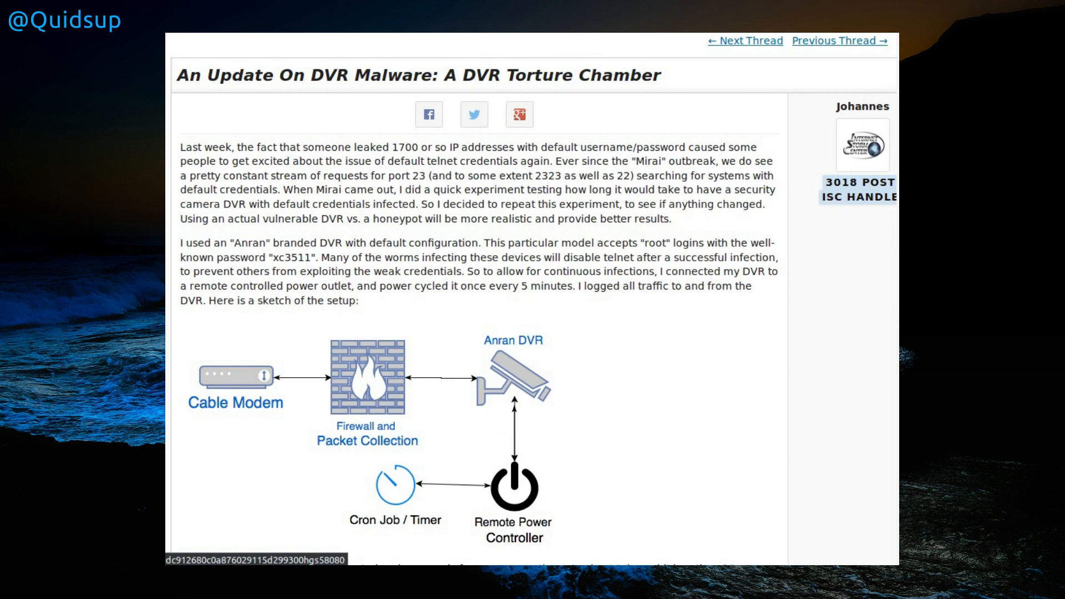
Scroll past the statistics table and Model / HTTP Banner table to the world map
scroll(down, 3)
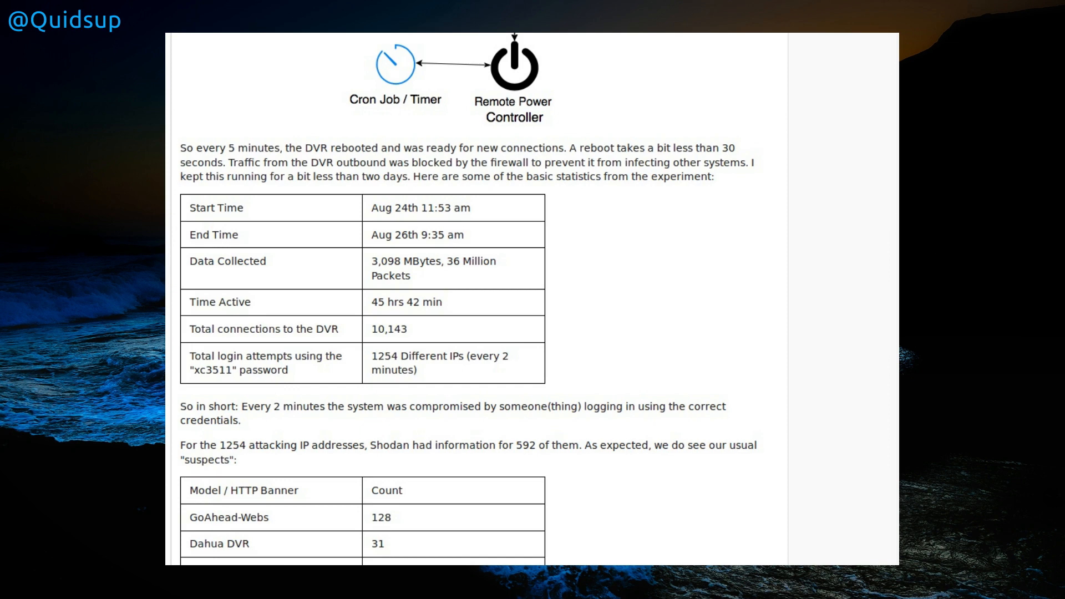
scroll(down, 3)
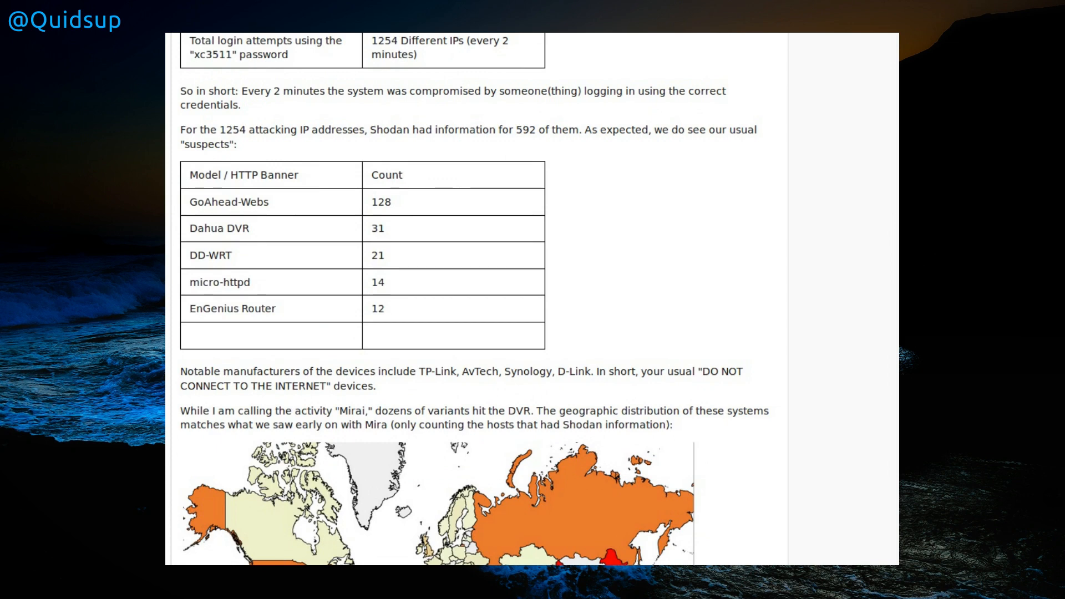
scroll(down, 3)
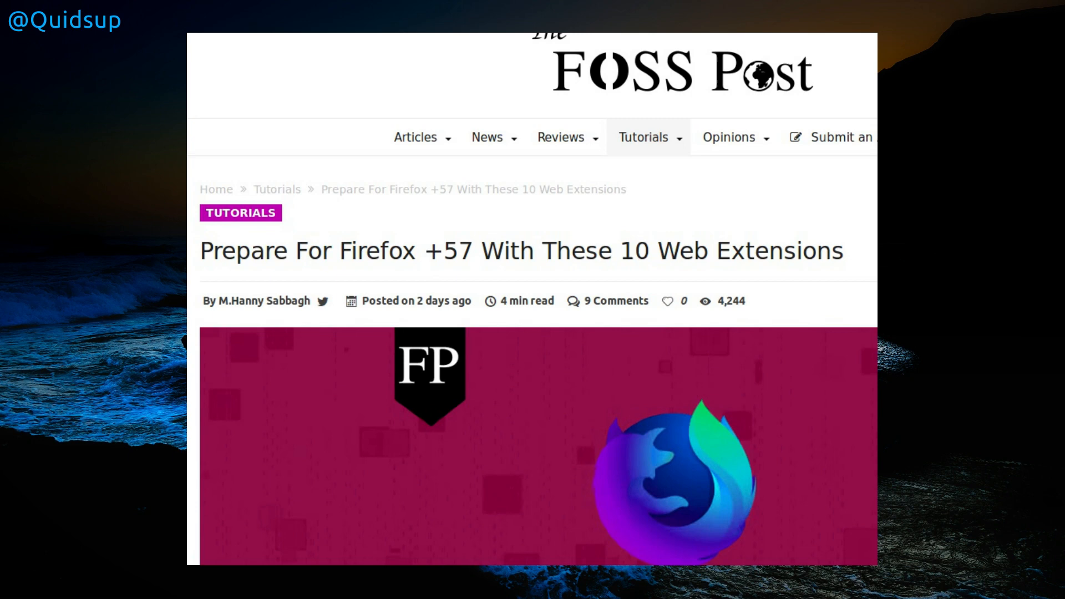
Scroll past Auto Delete Cookies and Dictionary Anywhere to the third extension, Stylus
scroll(down, 3)
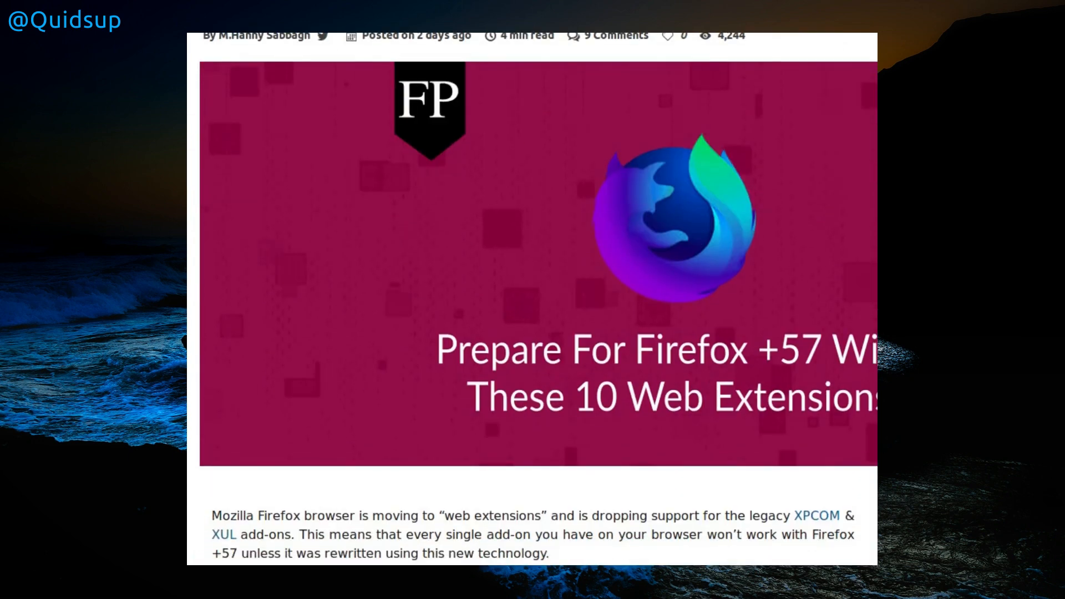
scroll(down, 3)
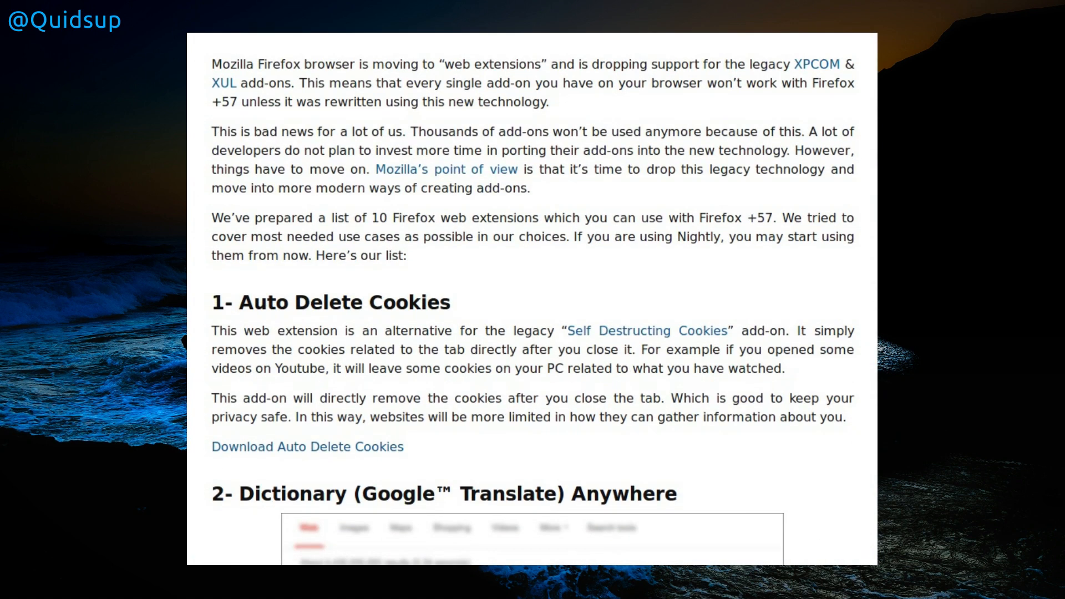
scroll(down, 3)
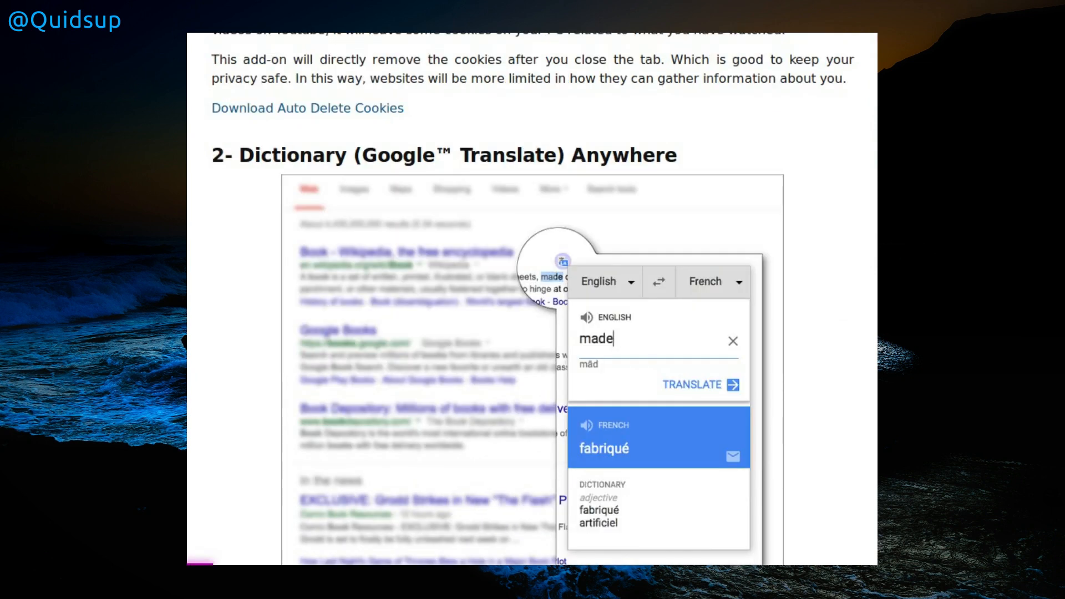
scroll(down, 3)
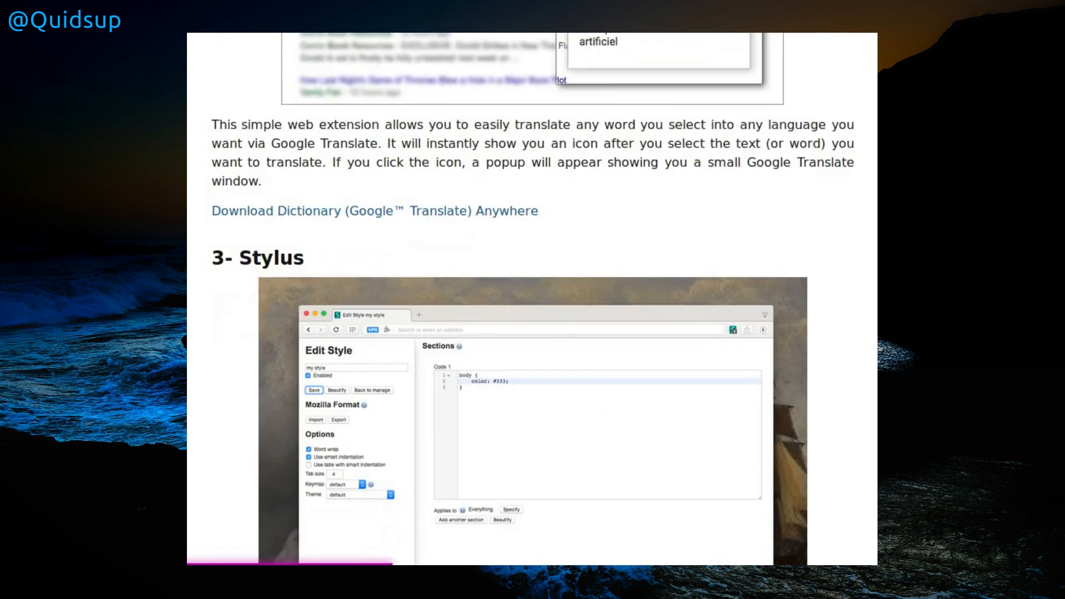
Scroll past Stylus and uBlock Origin to the Privacy Badger entry
scroll(down, 3)
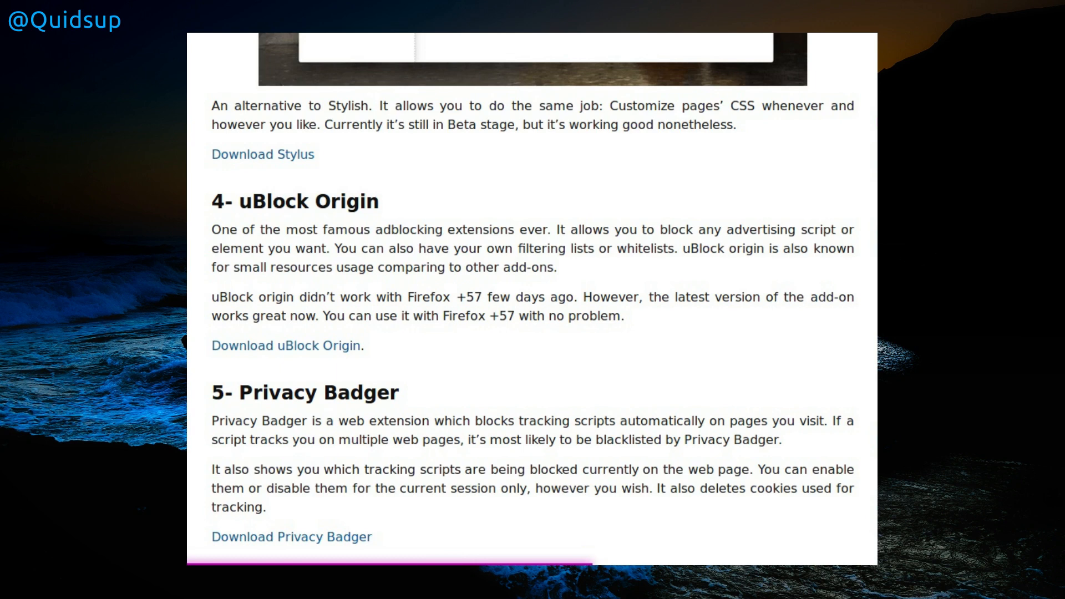
Scroll through X-notifier, Print Friendly & PDF, IP Address, Resurrect Pages and LessPass to the Conclusion
scroll(down, 3)
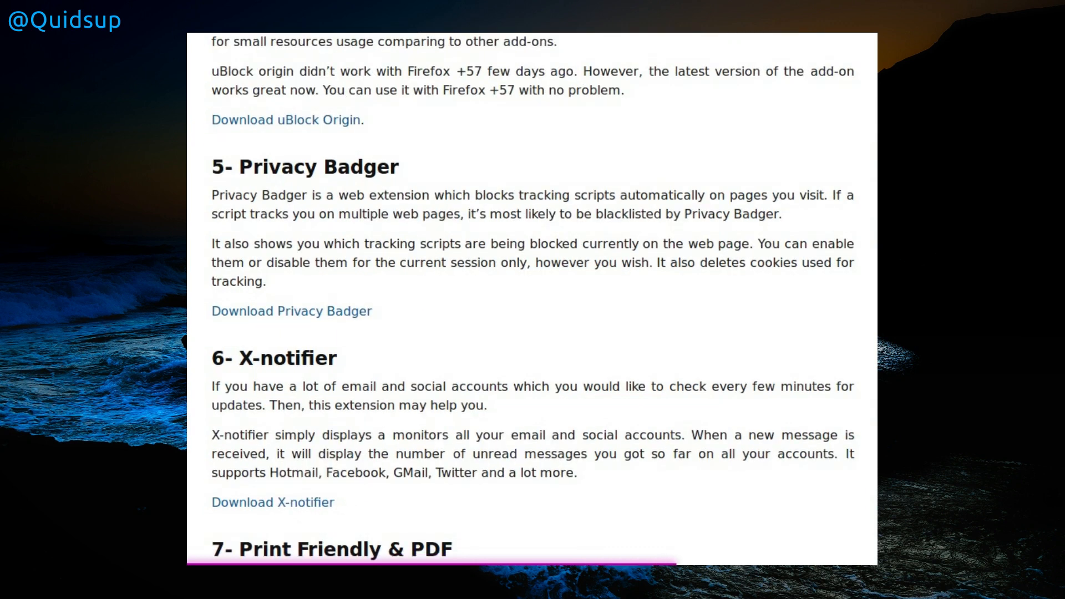
scroll(down, 3)
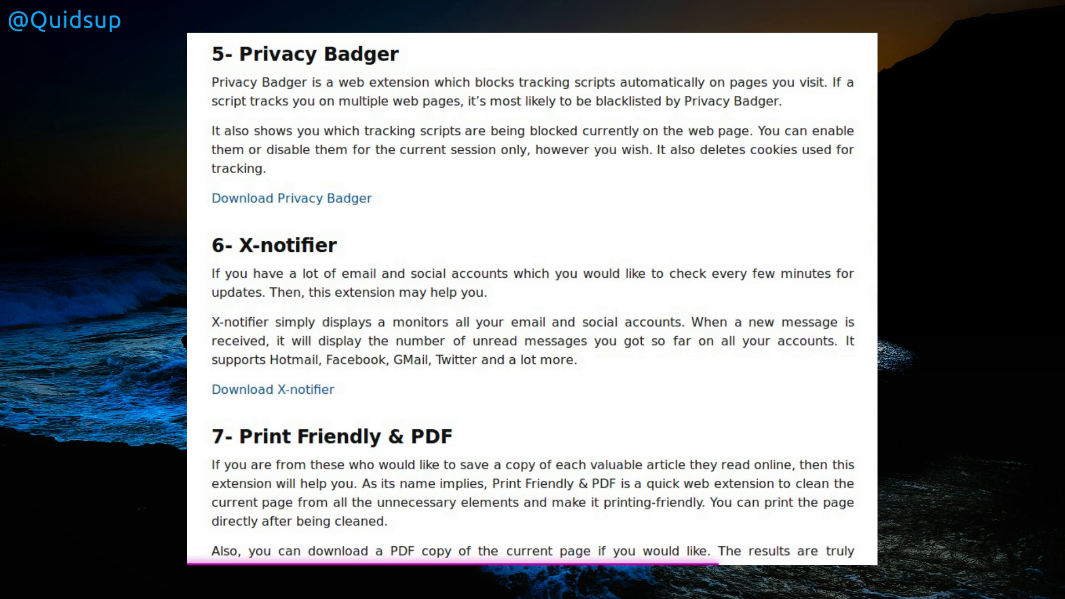
scroll(down, 3)
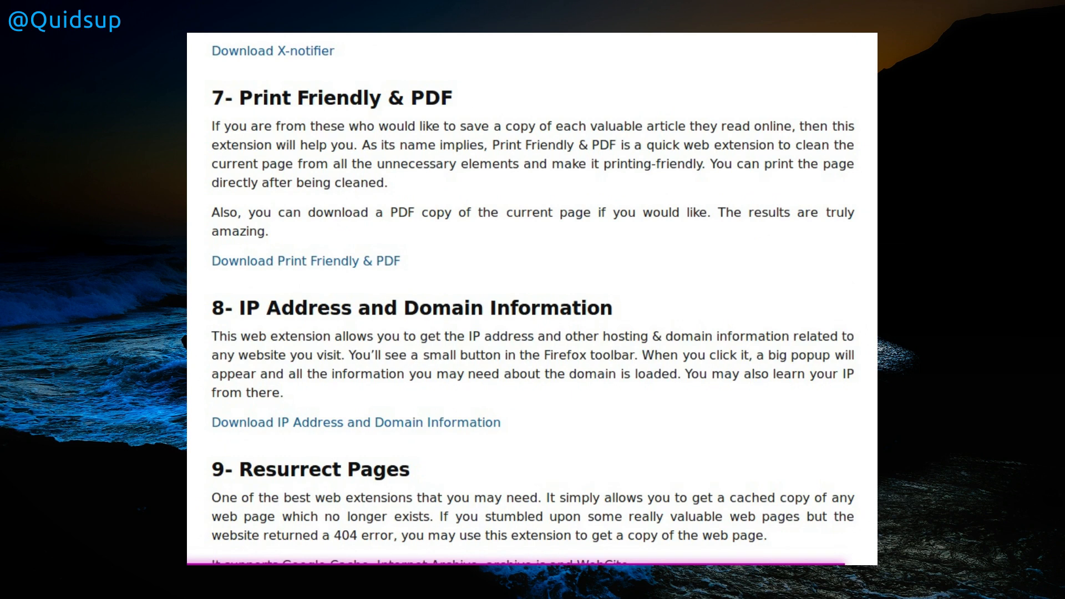
scroll(down, 3)
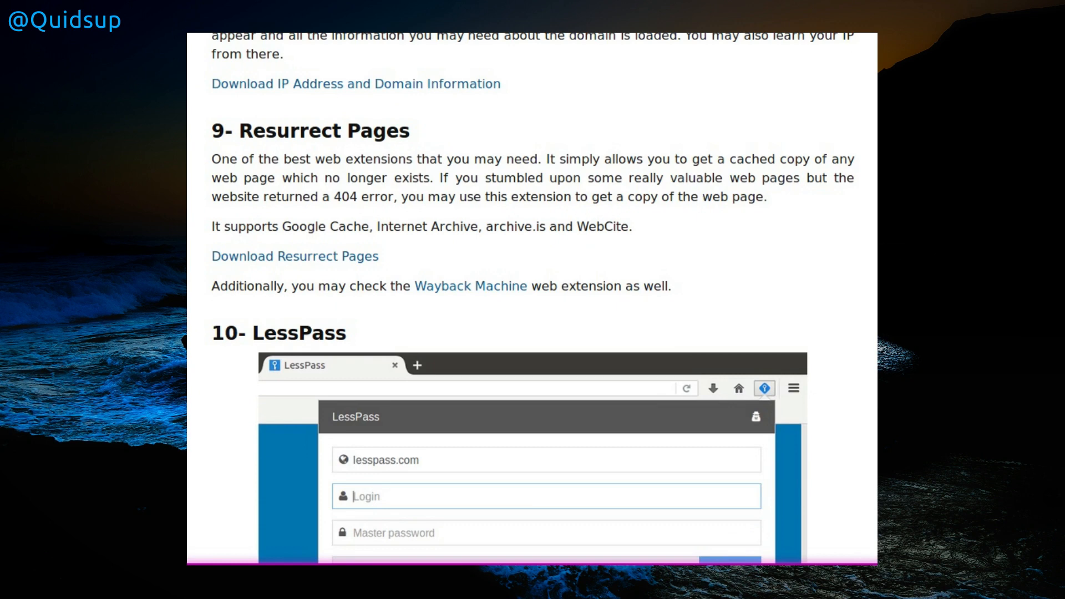
scroll(down, 3)
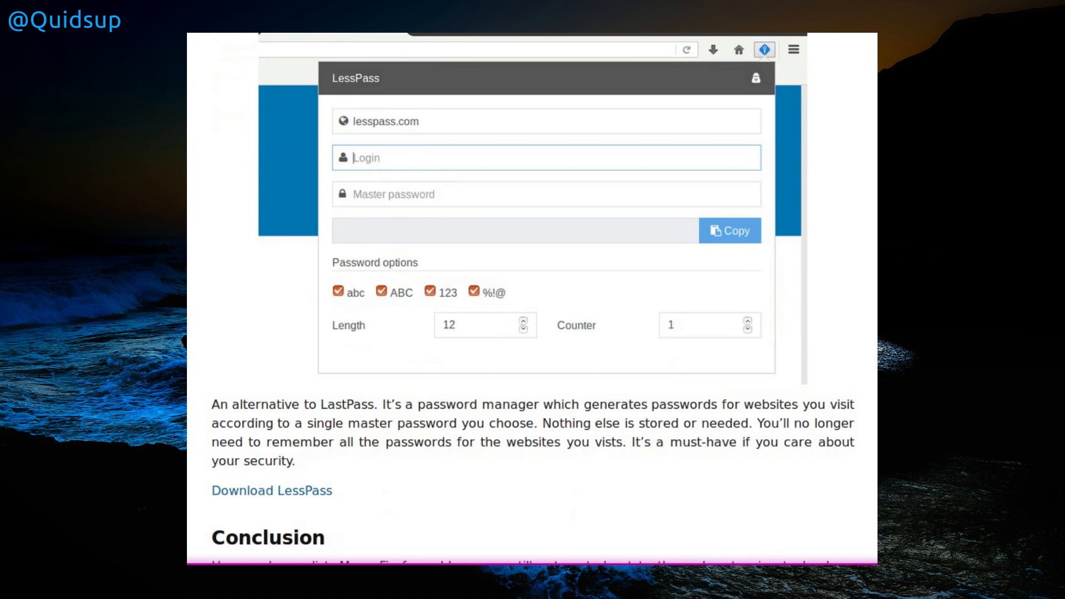
scroll(up, 3)
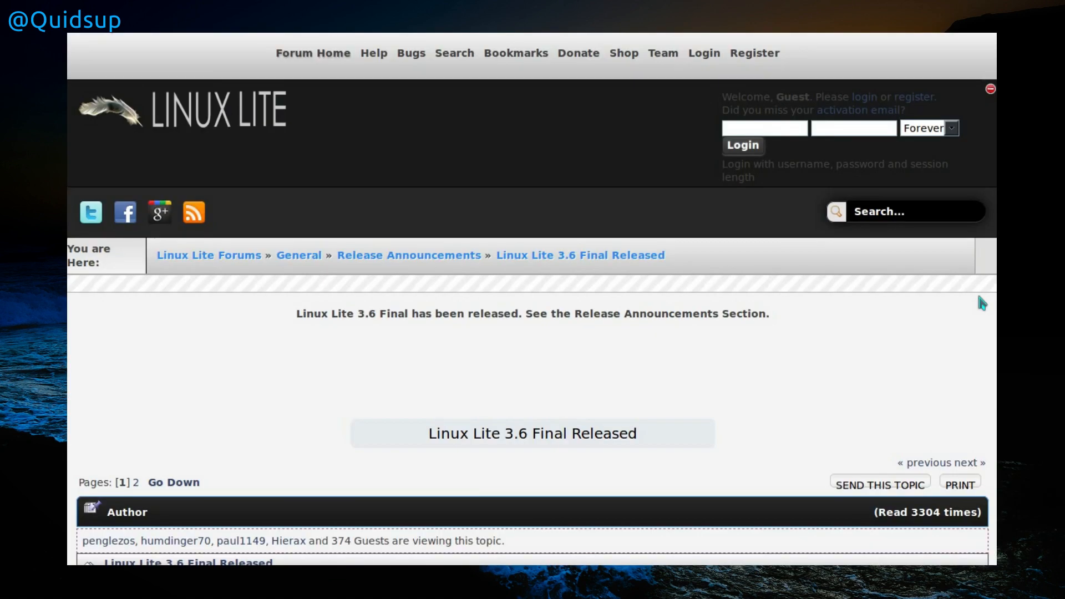
mouse_move(978, 303)
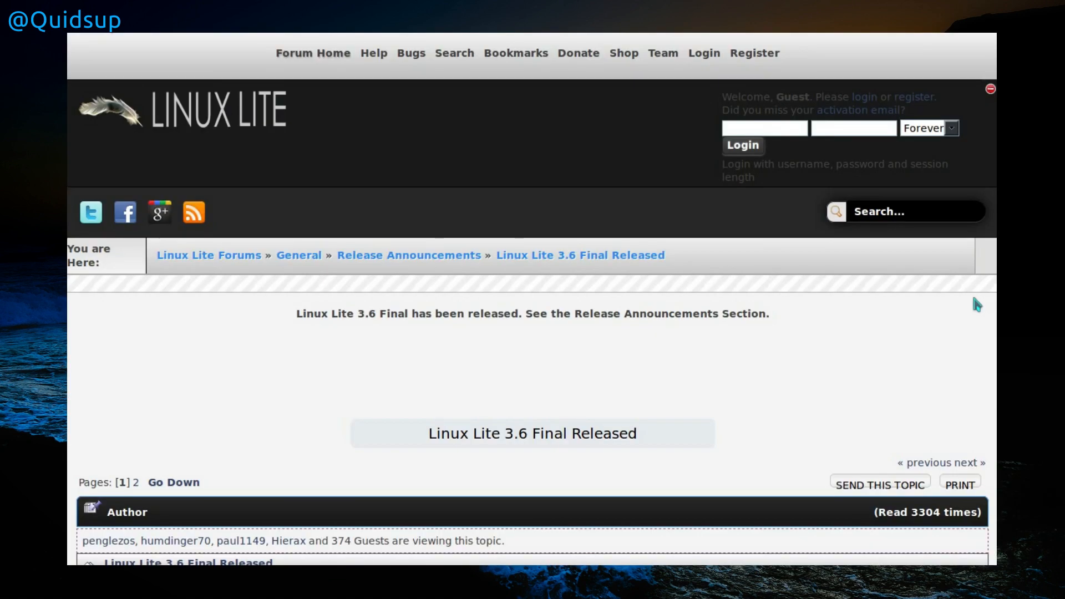
Scroll the Linux Lite 3.6 announcement through Lite Sources and the Help Manual search screenshots
scroll(down, 3)
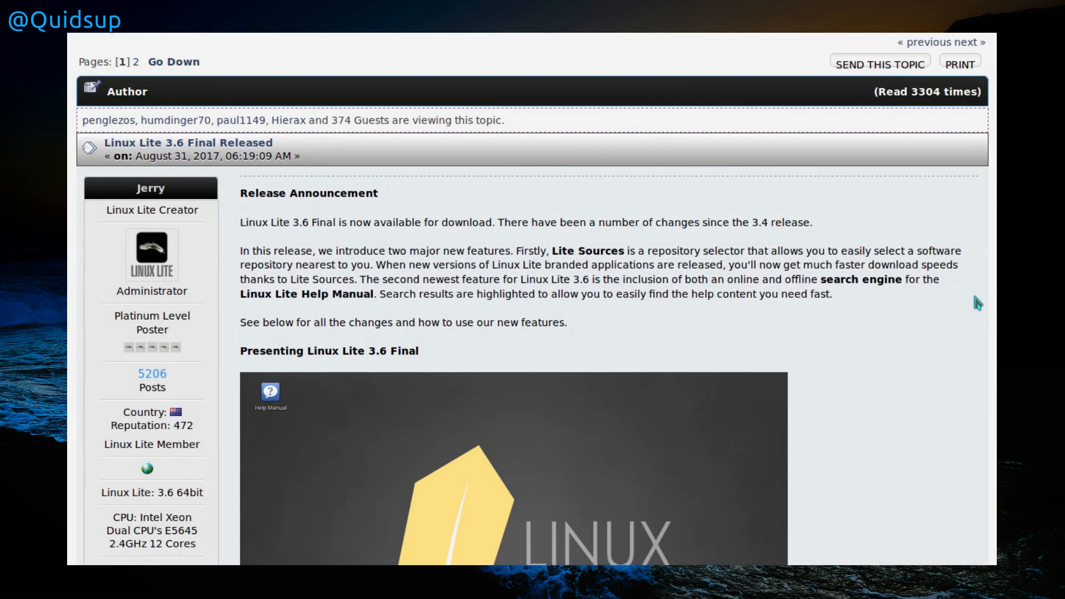
scroll(down, 3)
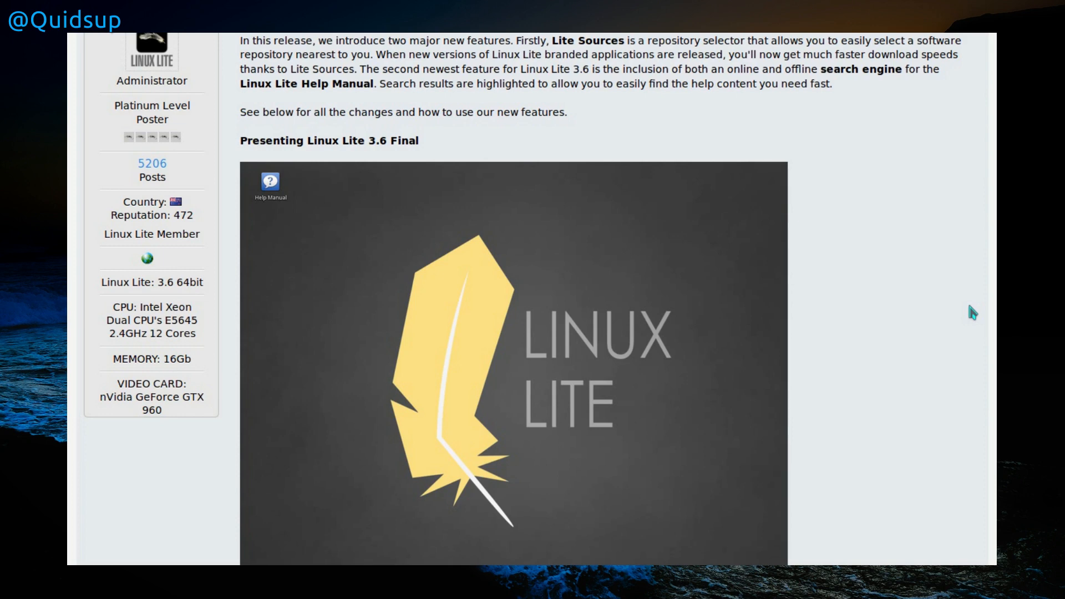
scroll(down, 3)
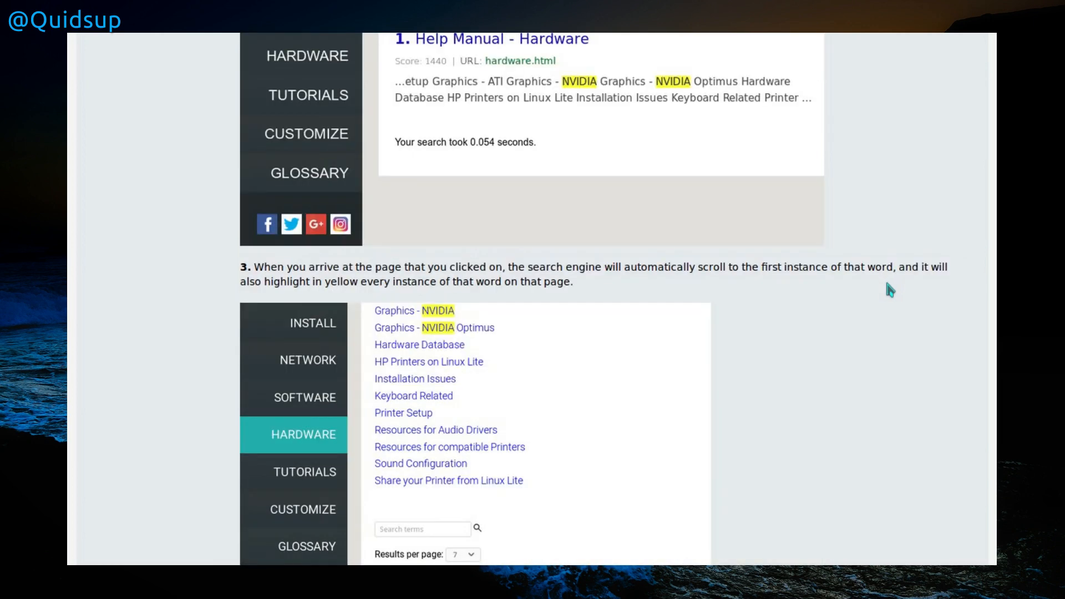
scroll(down, 3)
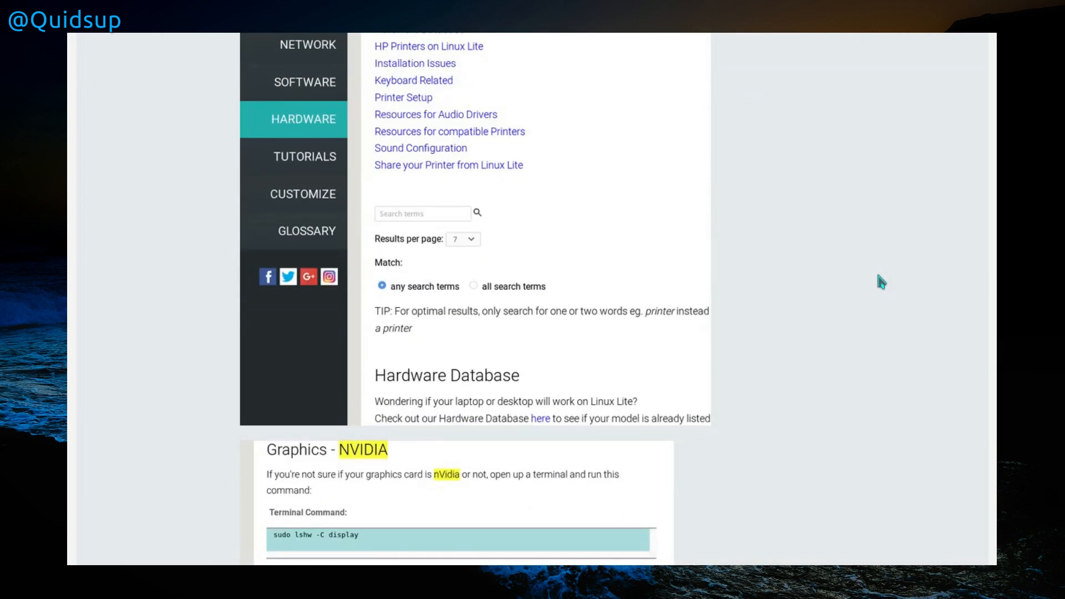
mouse_move(936, 257)
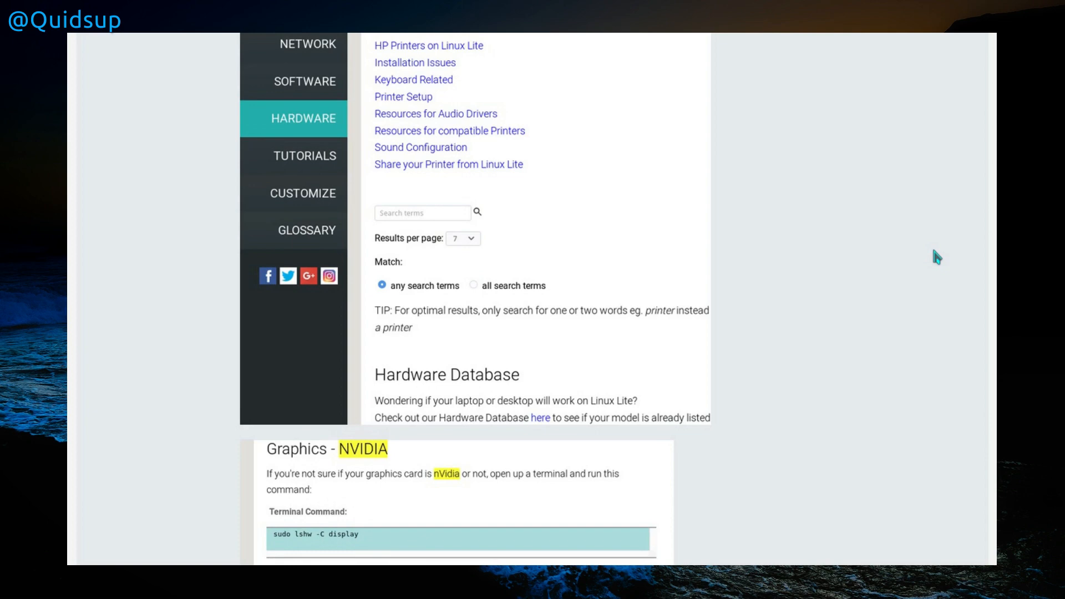
scroll(down, 3)
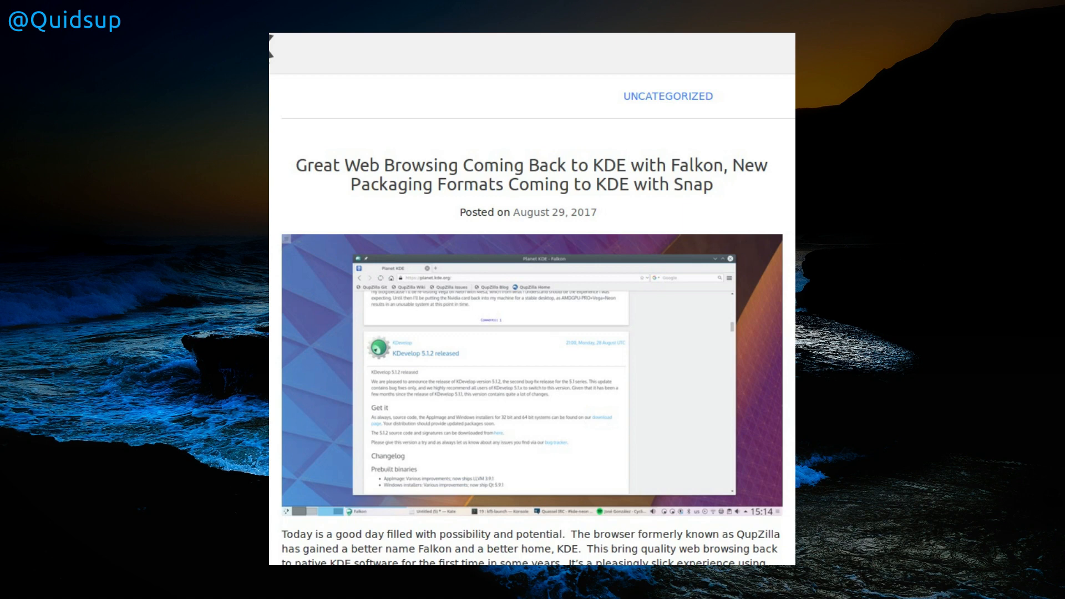
Scroll down the KDE neon post on Falkon web browsing and Snap packaging
scroll(down, 3)
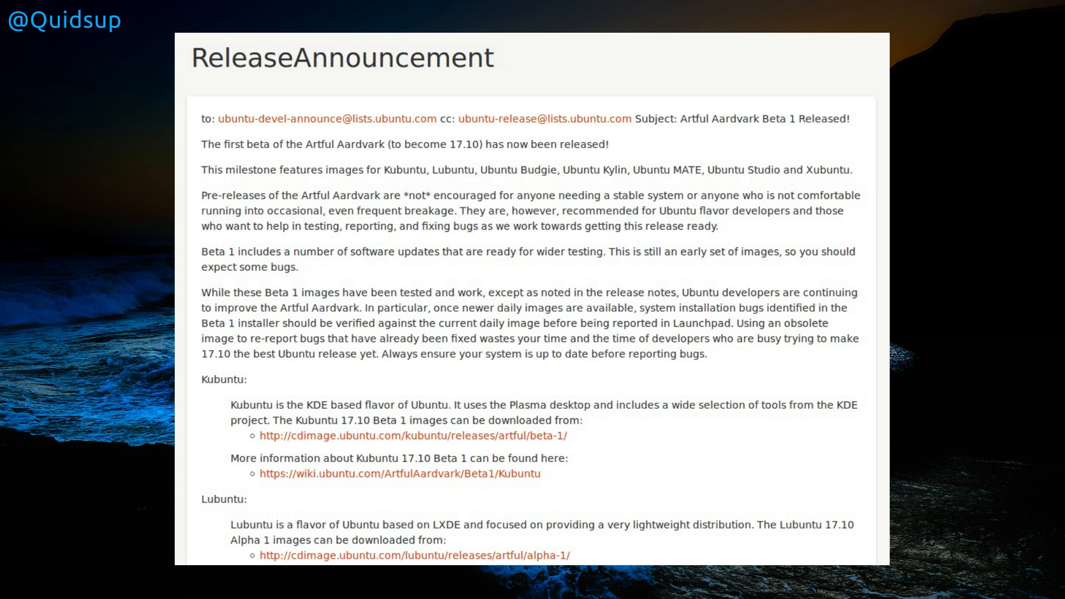
Scroll the Kubuntu 17.10 Beta 1 notes through Plasma 5.10 and KDE Applications 17.04.3
scroll(down, 3)
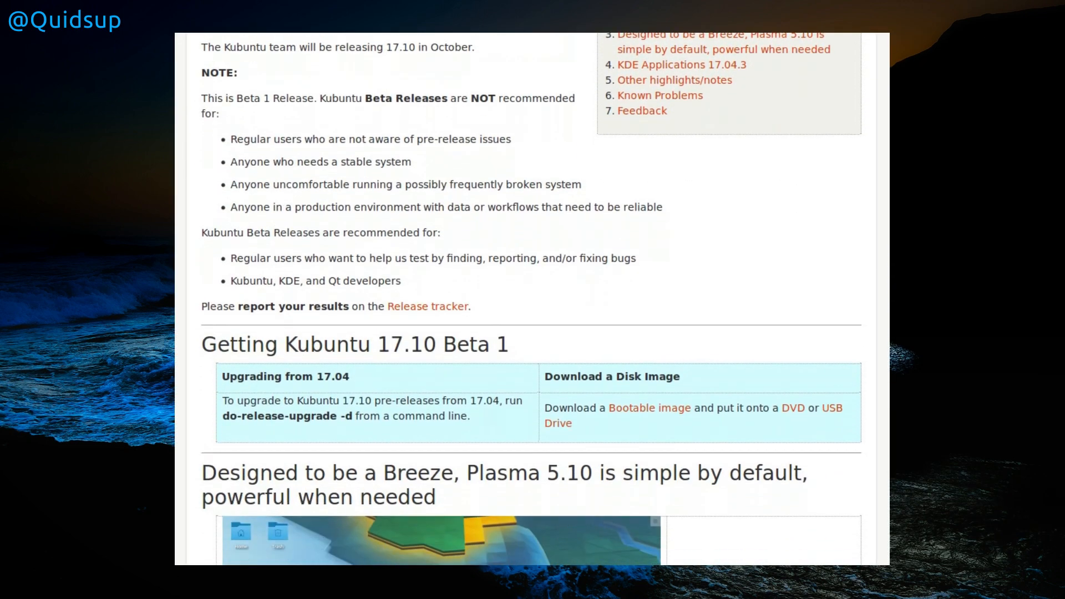
scroll(down, 3)
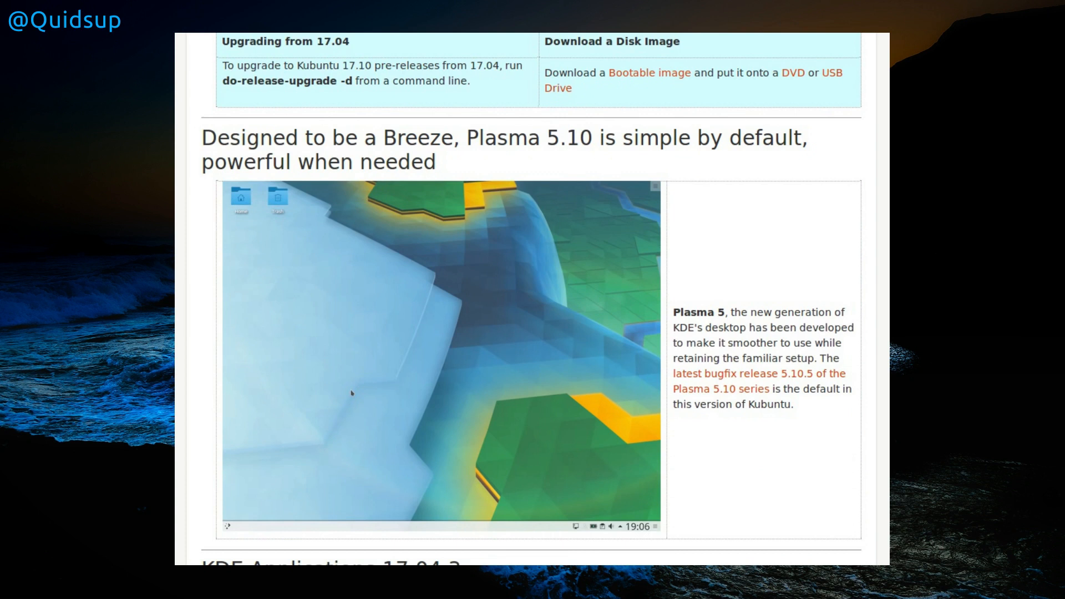
scroll(down, 3)
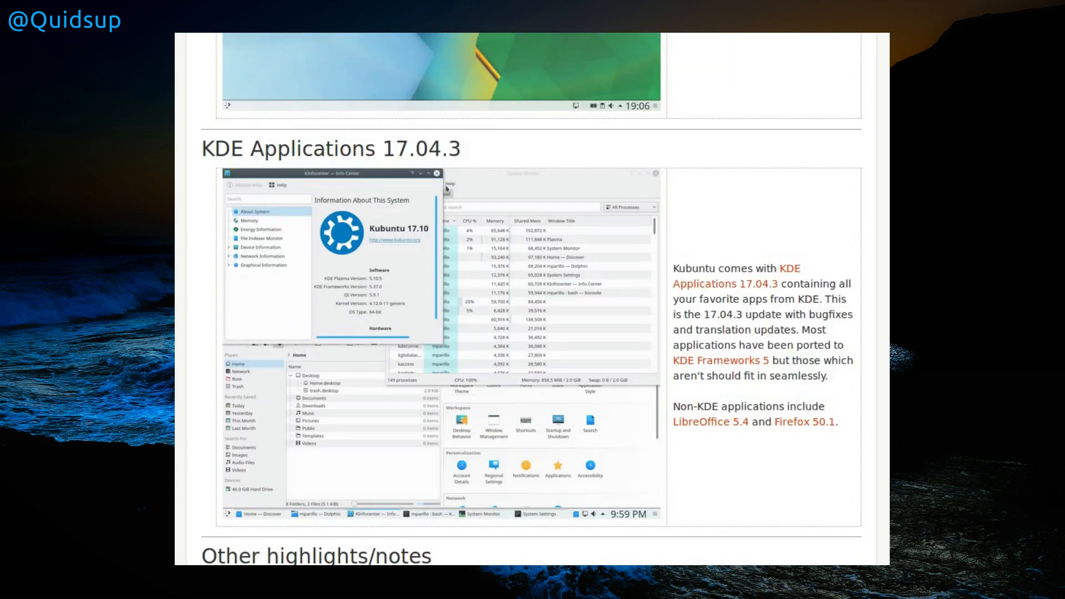
scroll(down, 3)
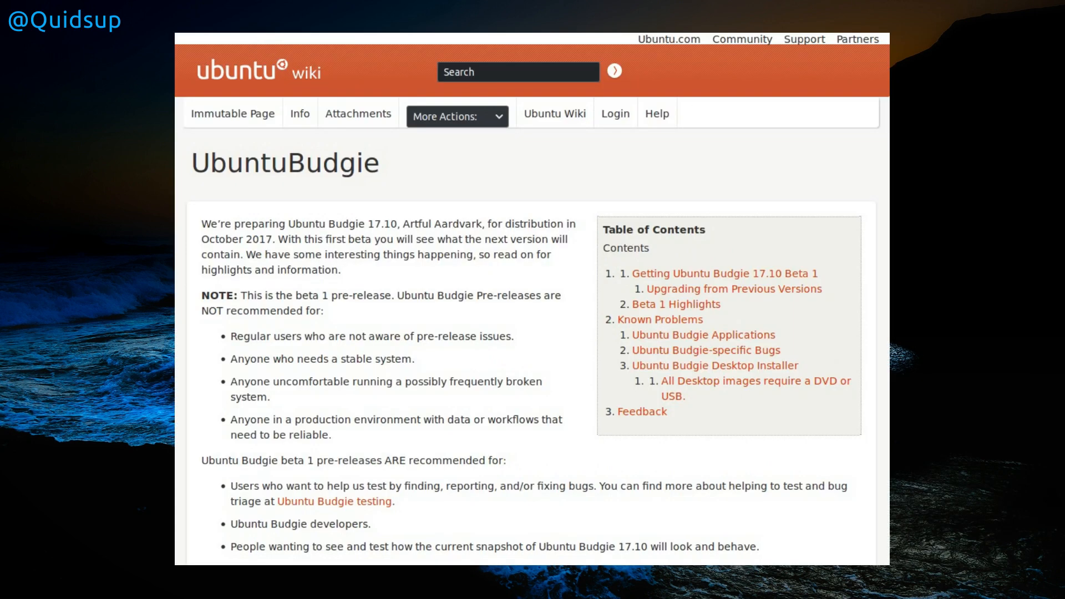
Read down the Ubuntu Budgie Beta 1 Highlights list through the panel and Tilix changes
scroll(down, 3)
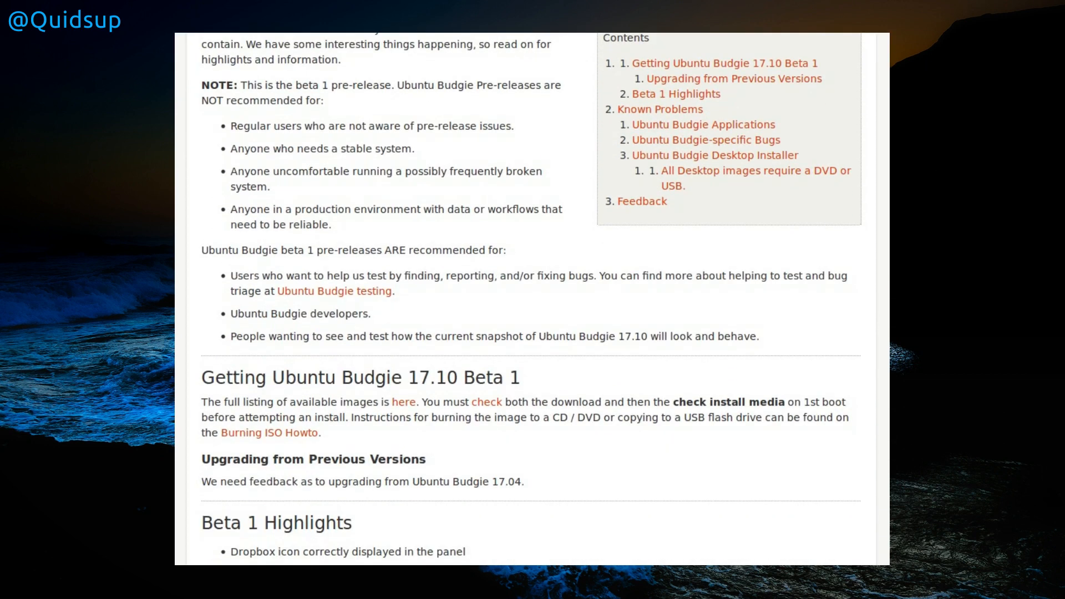
scroll(down, 3)
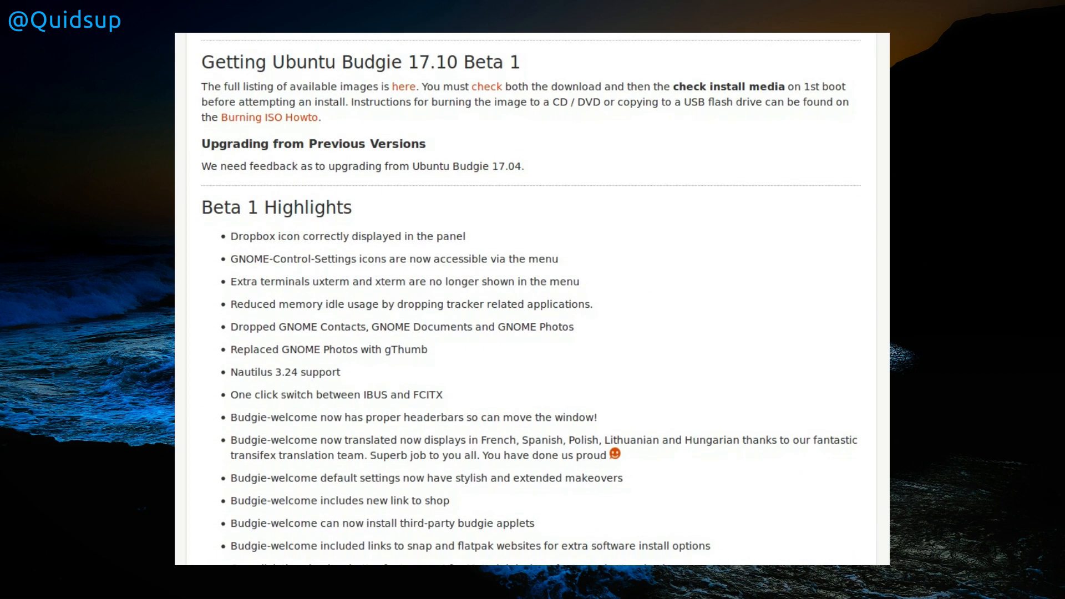
scroll(down, 3)
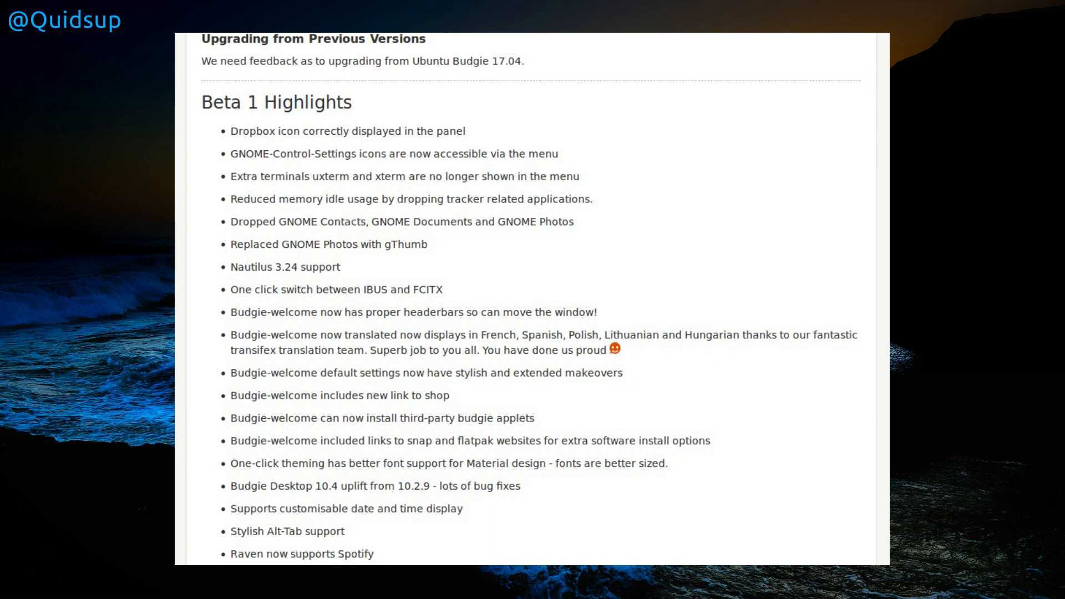
scroll(down, 3)
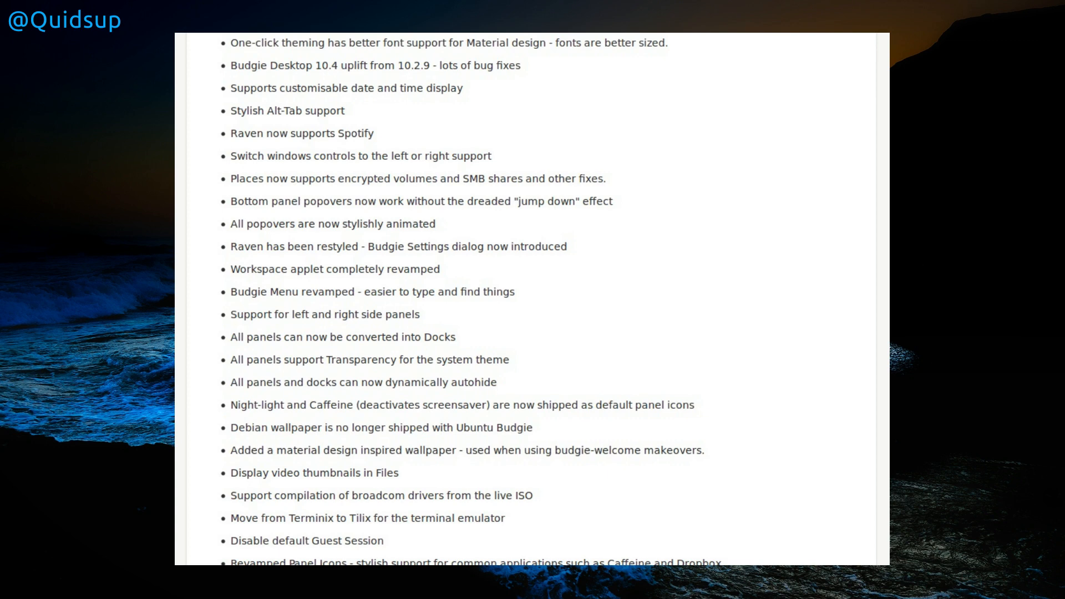
scroll(down, 3)
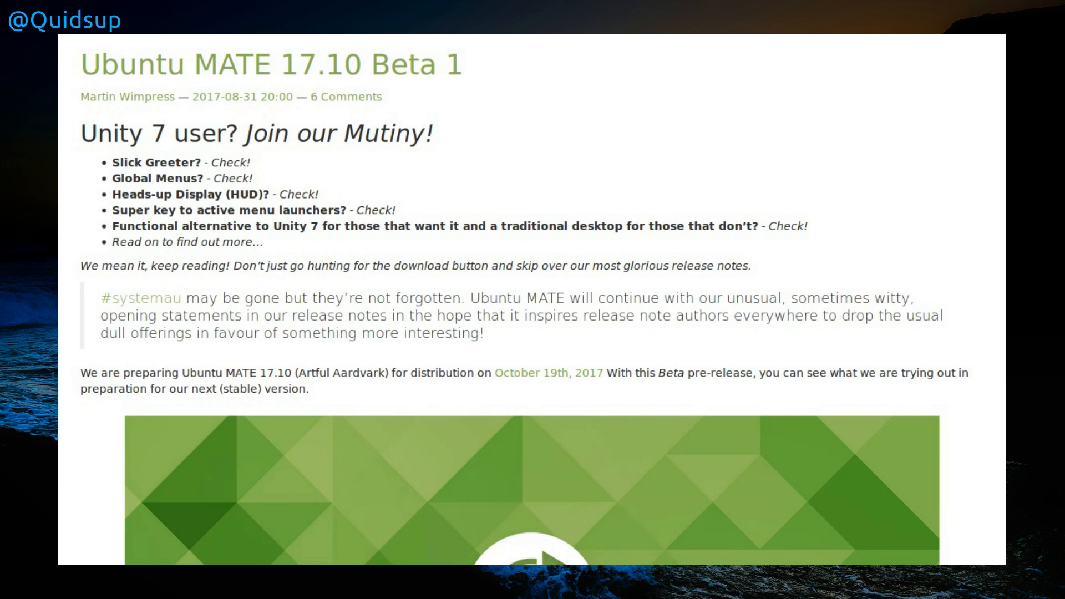
Read the Ubuntu MATE 17.10 Beta 1 notes through What works, Global Menu and HUD
scroll(down, 3)
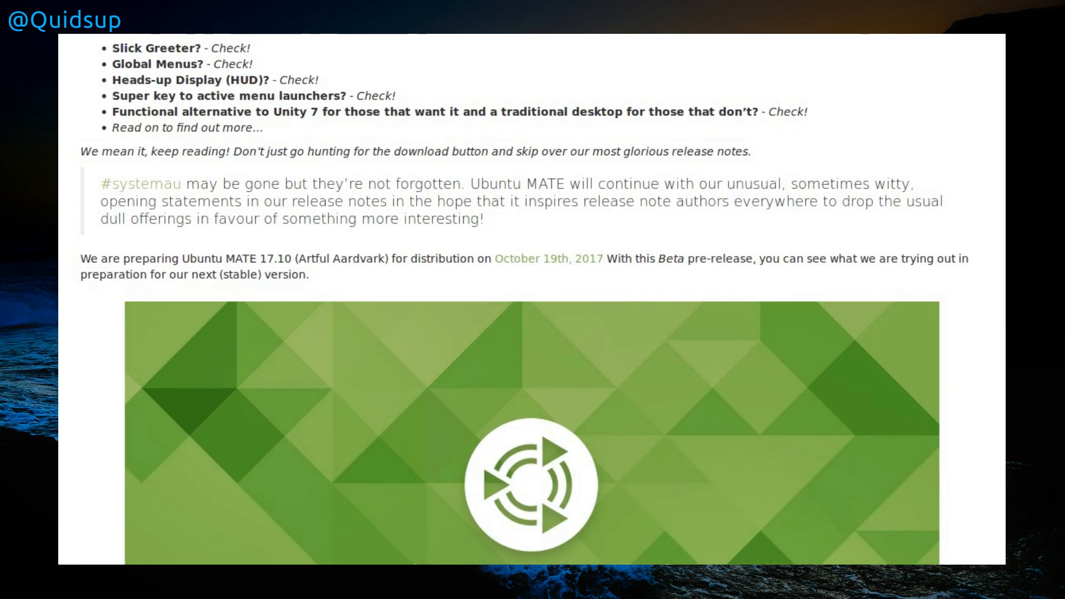
scroll(down, 3)
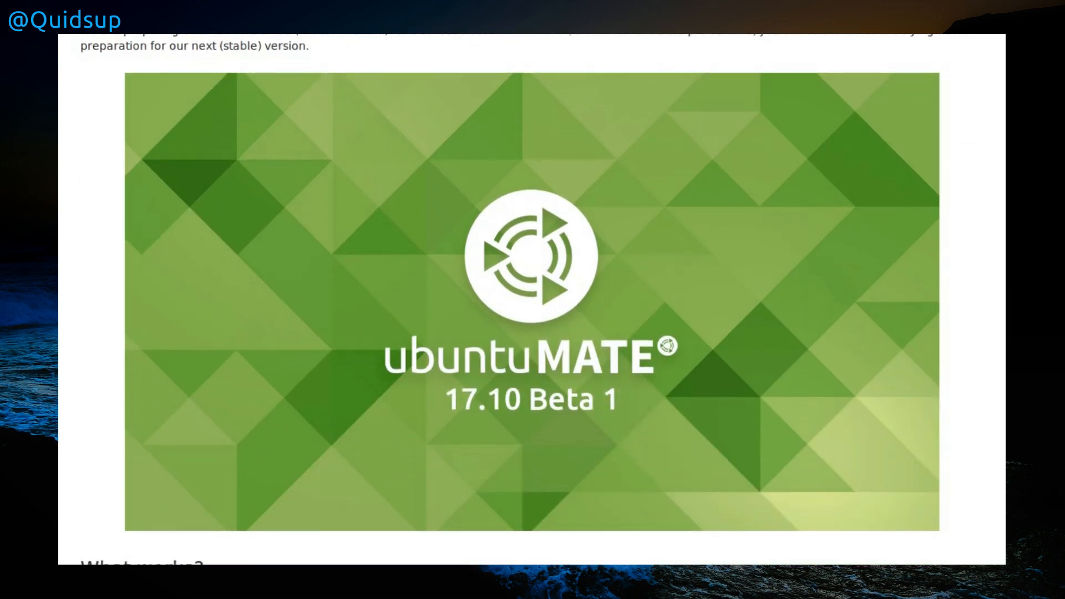
scroll(down, 3)
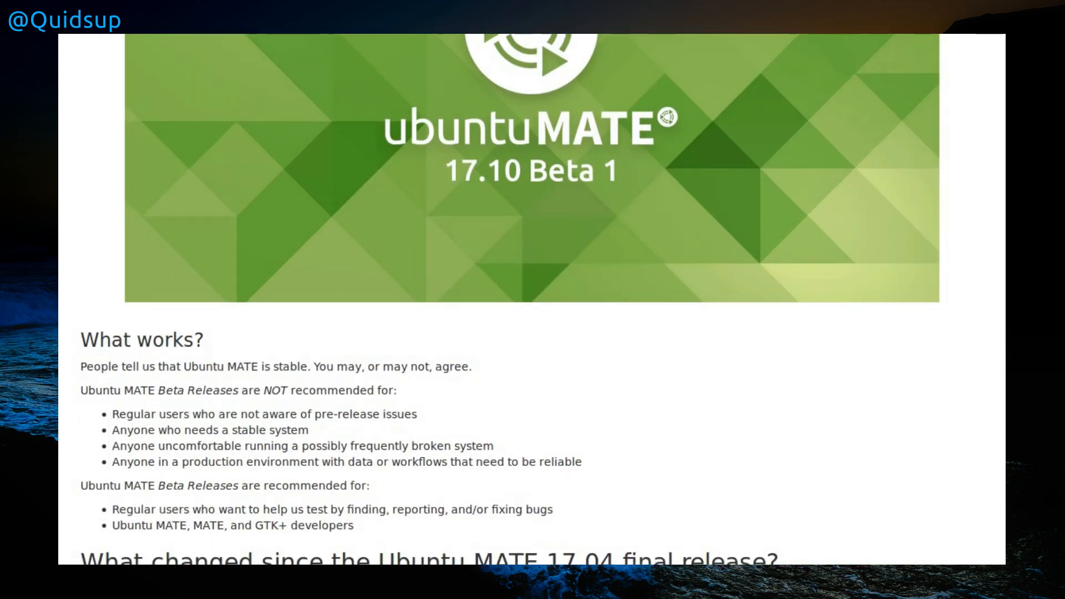
click(532, 52)
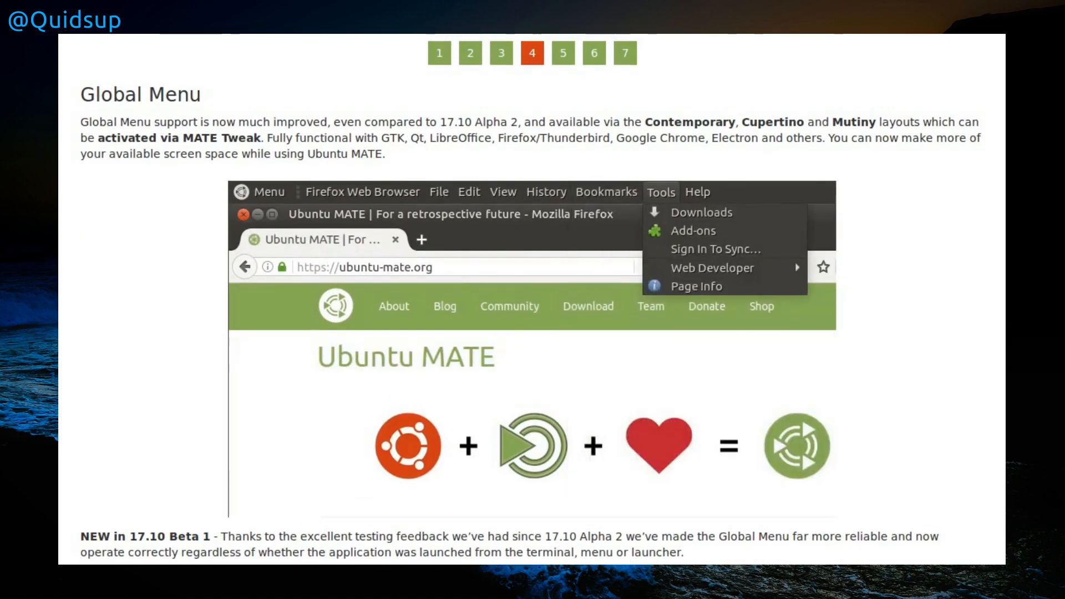
scroll(down, 3)
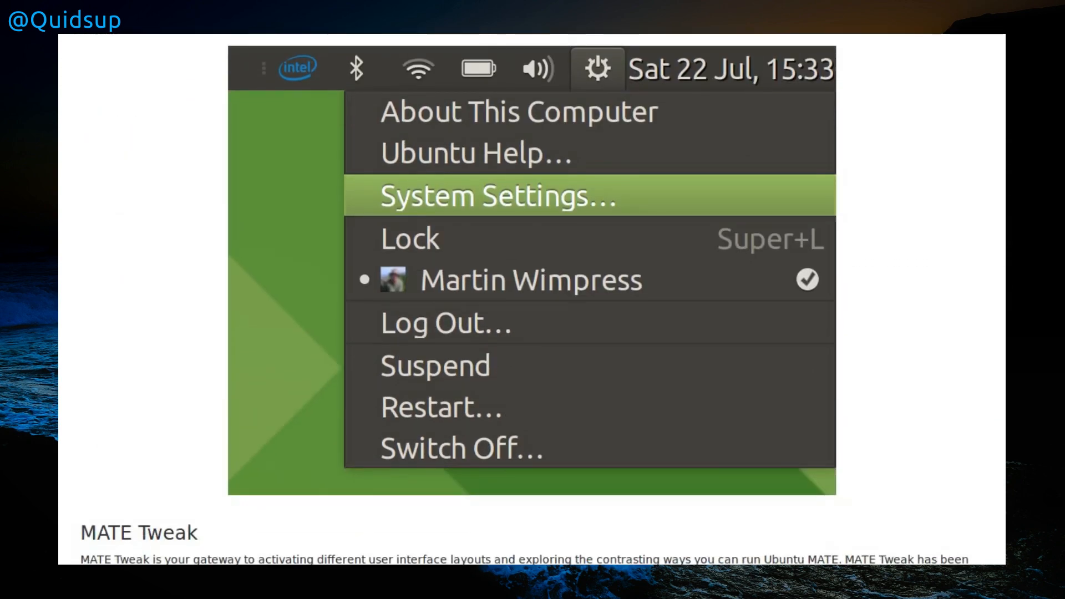
text(The Tick)
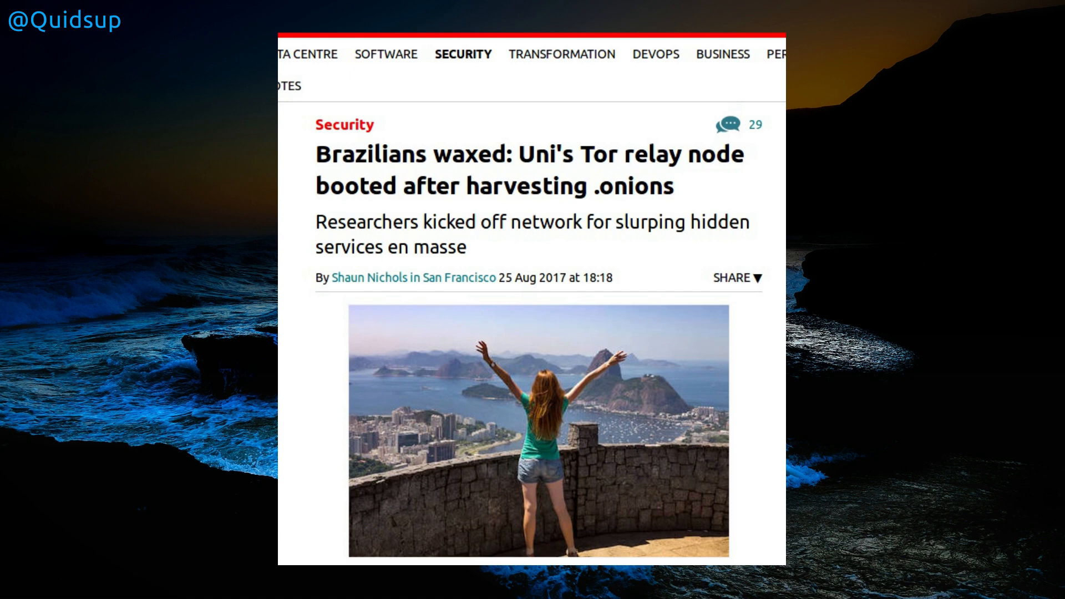
Read The Register's banned university Tor relay node story down to its final paragraph
scroll(down, 3)
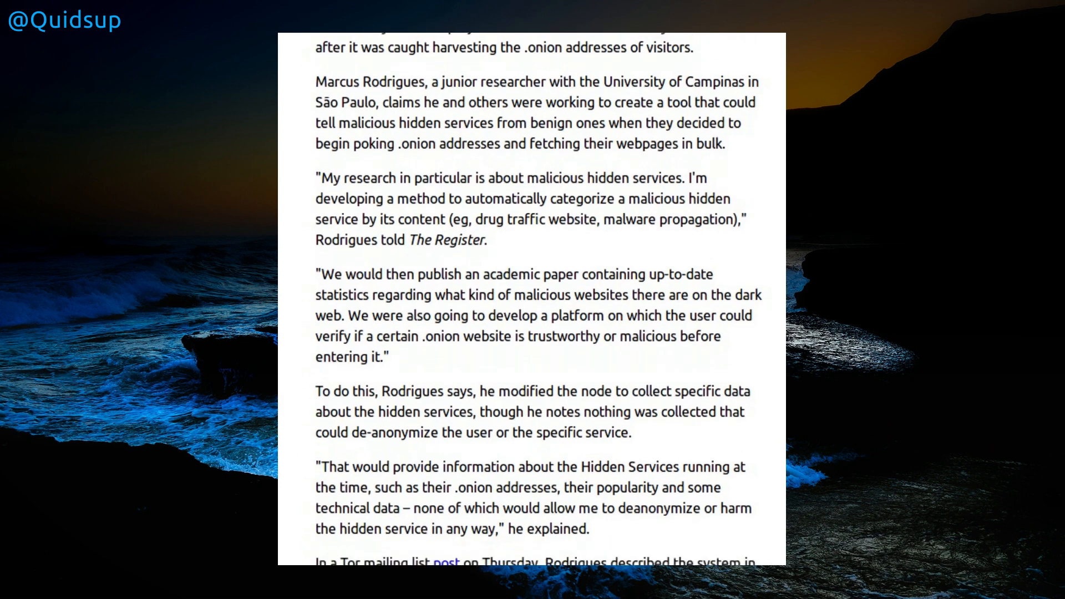
scroll(down, 3)
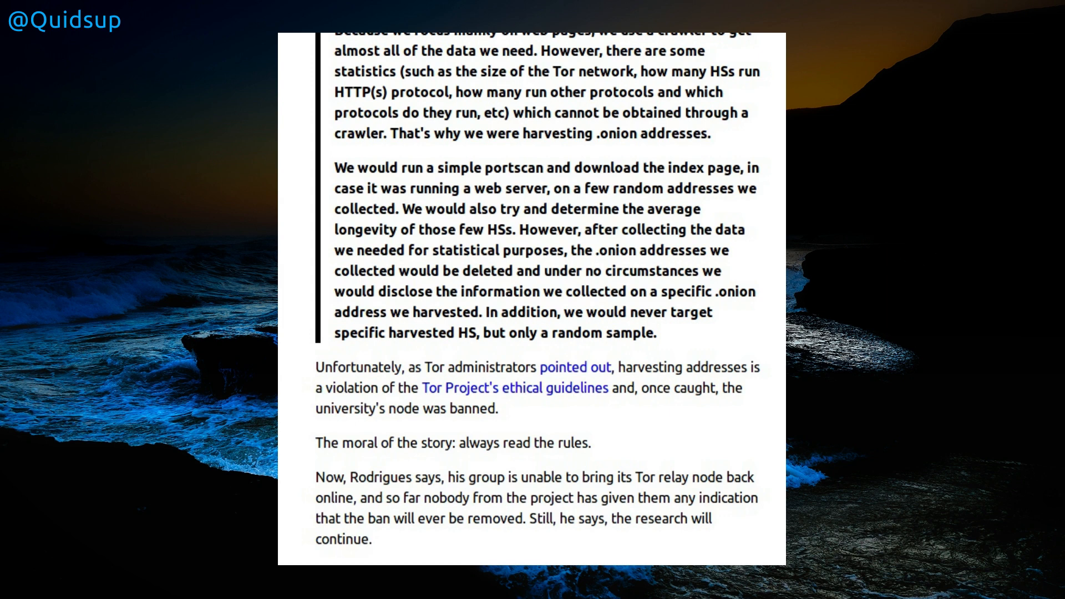
scroll(down, 3)
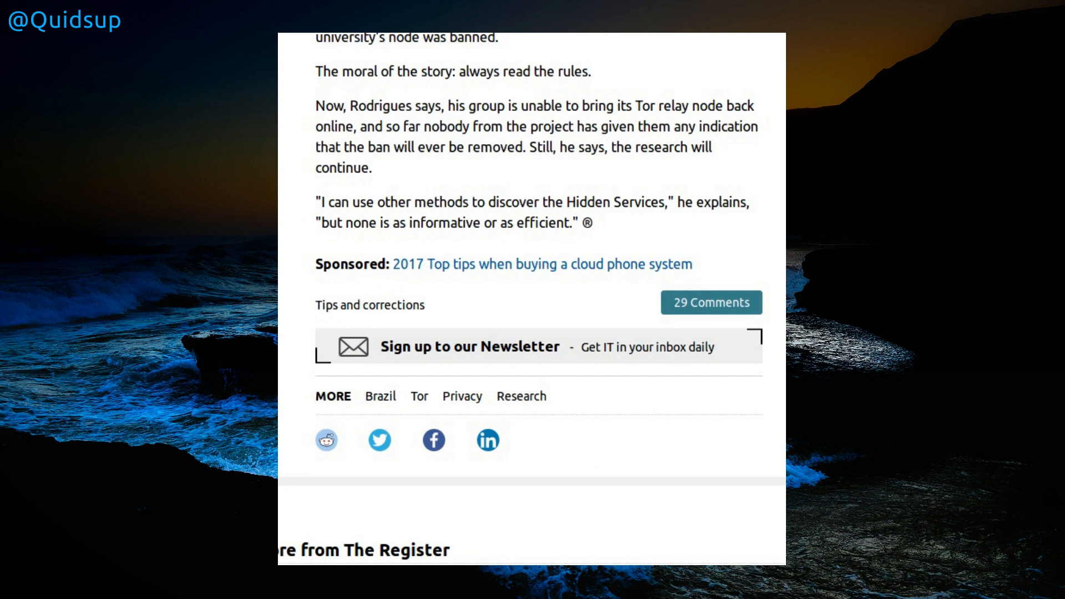
scroll(up, 3)
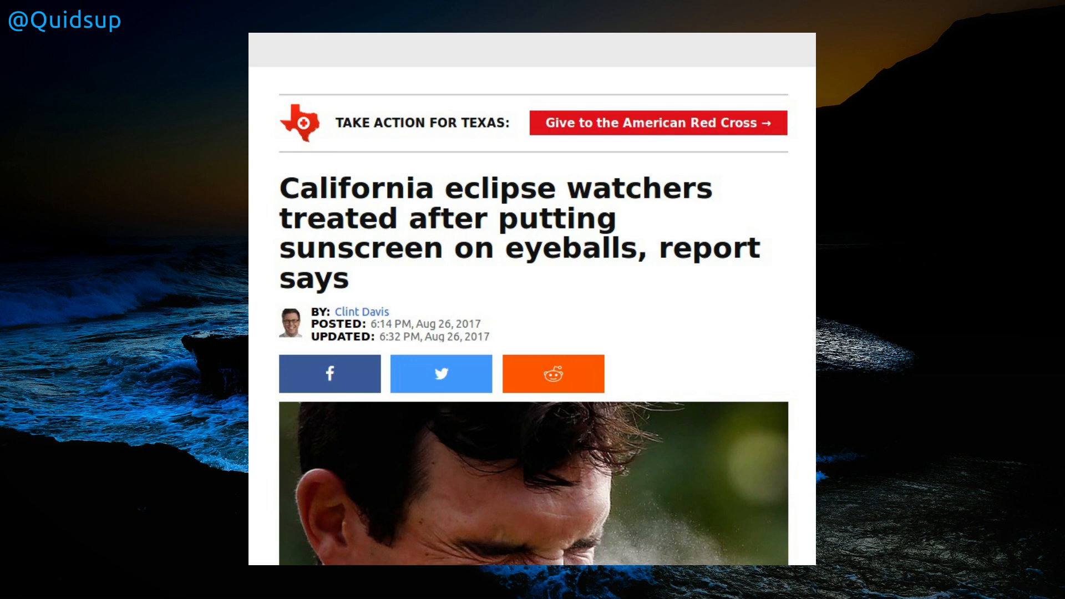
Read the California eclipse sunscreen report down to the editor's location-correction note
scroll(down, 3)
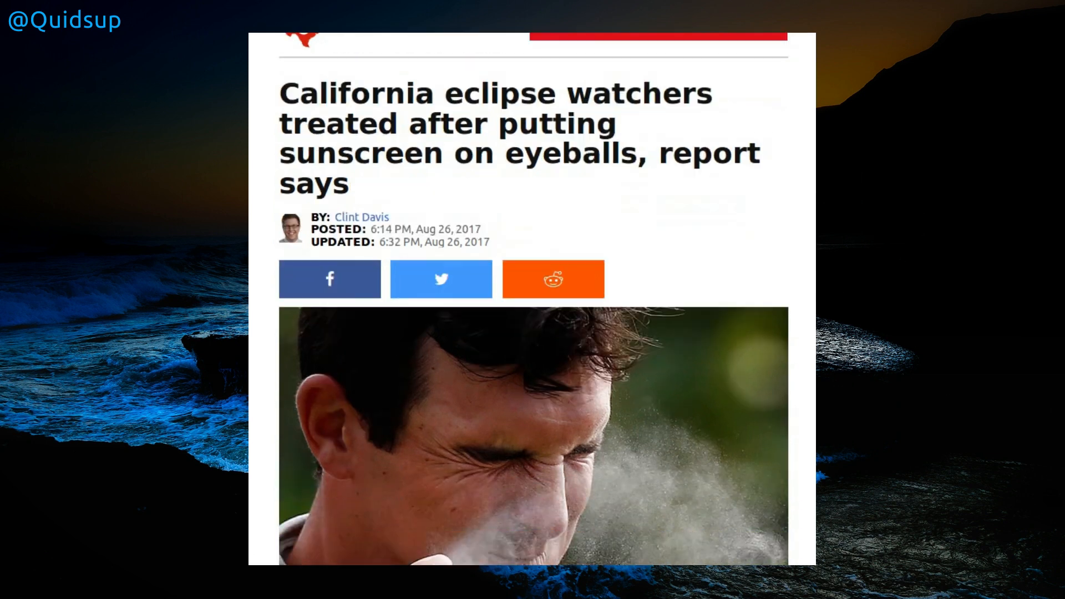
scroll(down, 3)
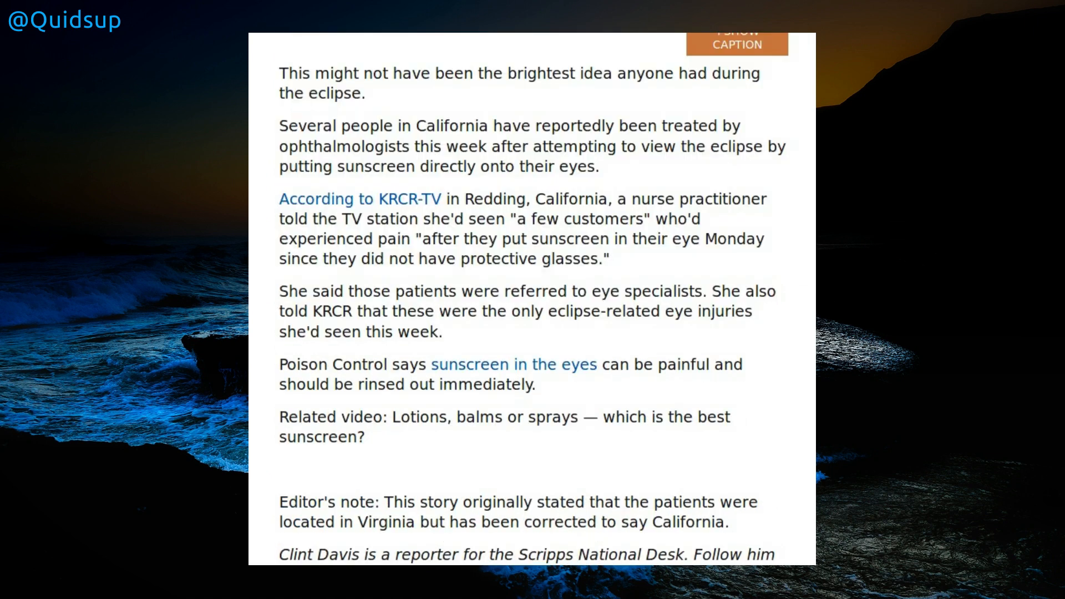